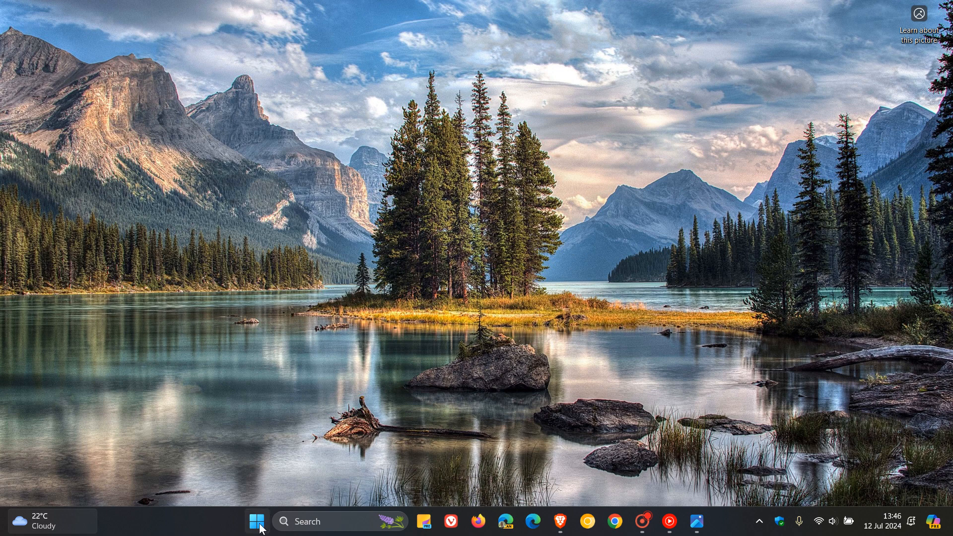
Step: Show All apps in the Start menu and scroll down to Outlook (new) in the O section
left_click(256, 521)
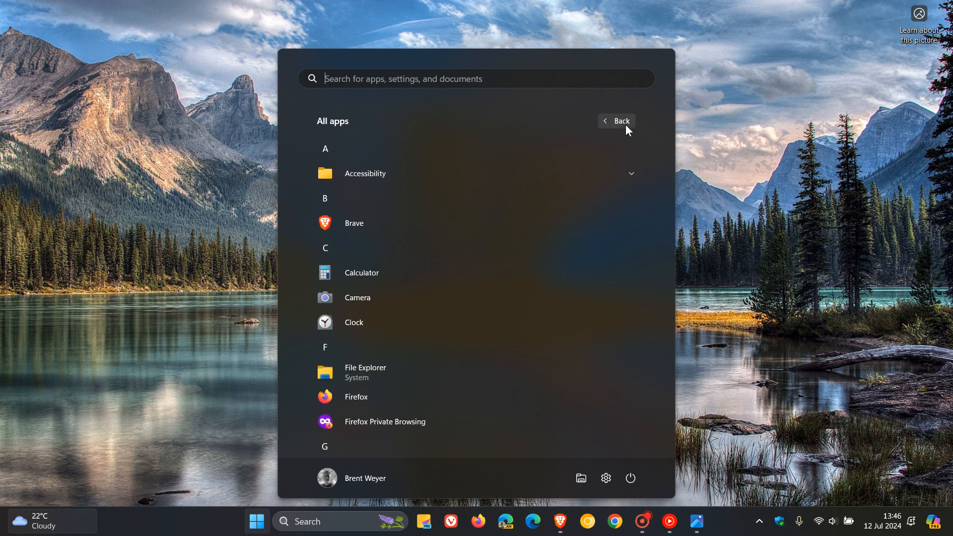
scroll("down", 3)
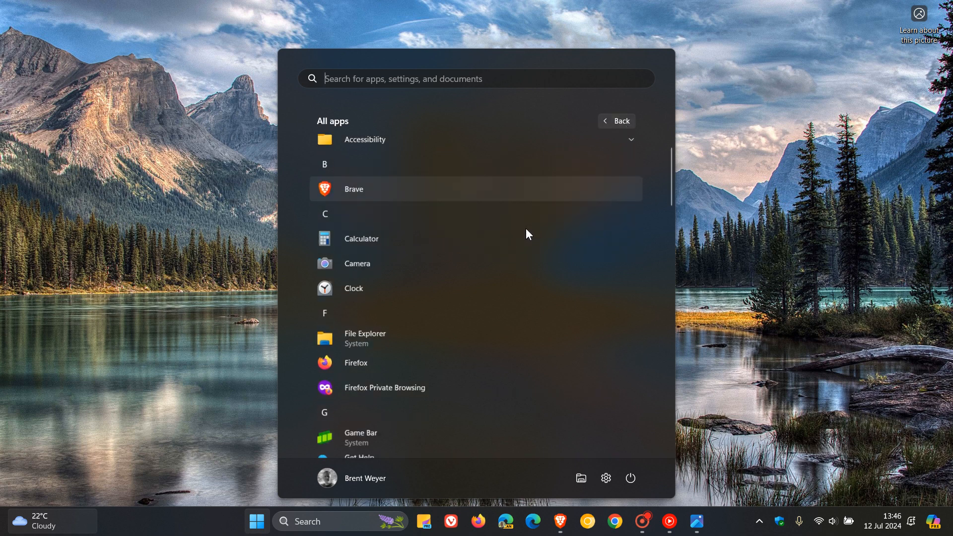
scroll("down", 3)
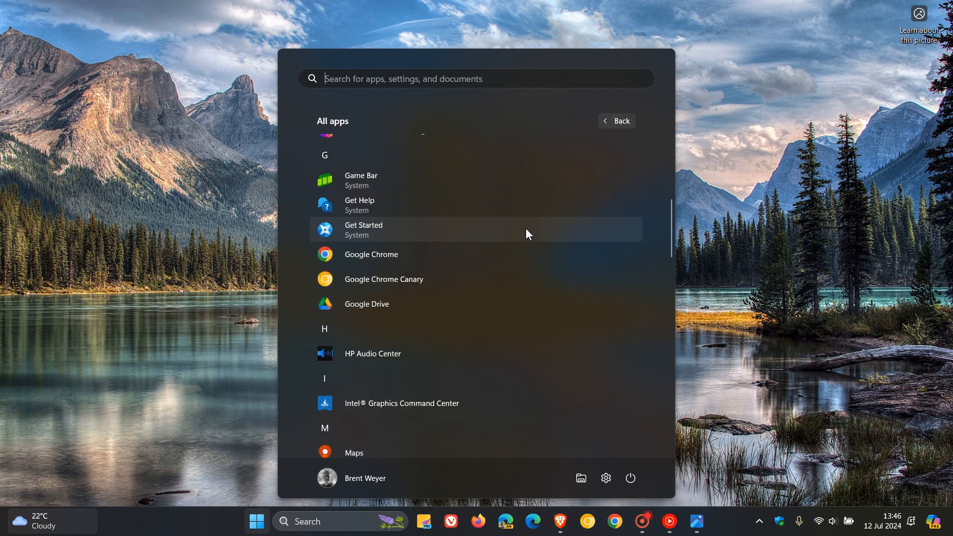
scroll("down", 3)
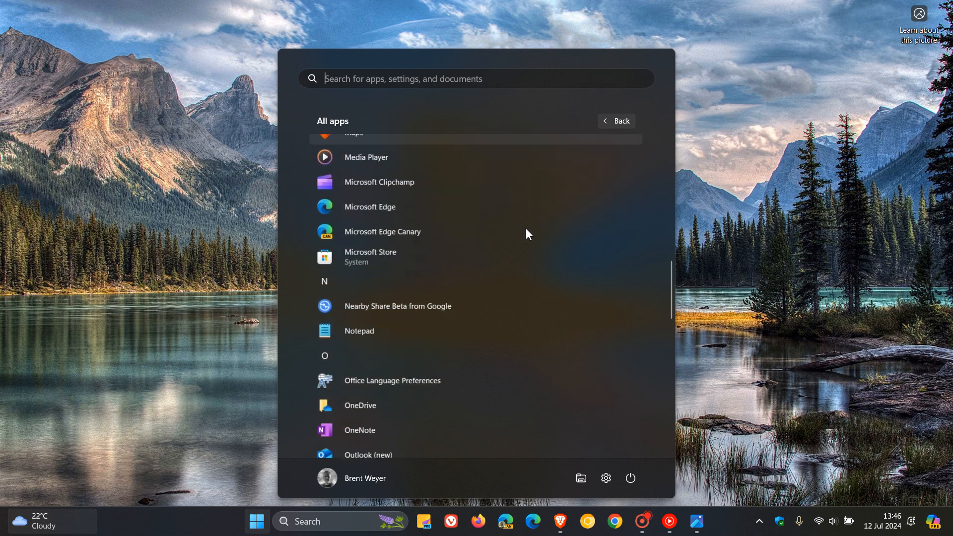
scroll("down", 3)
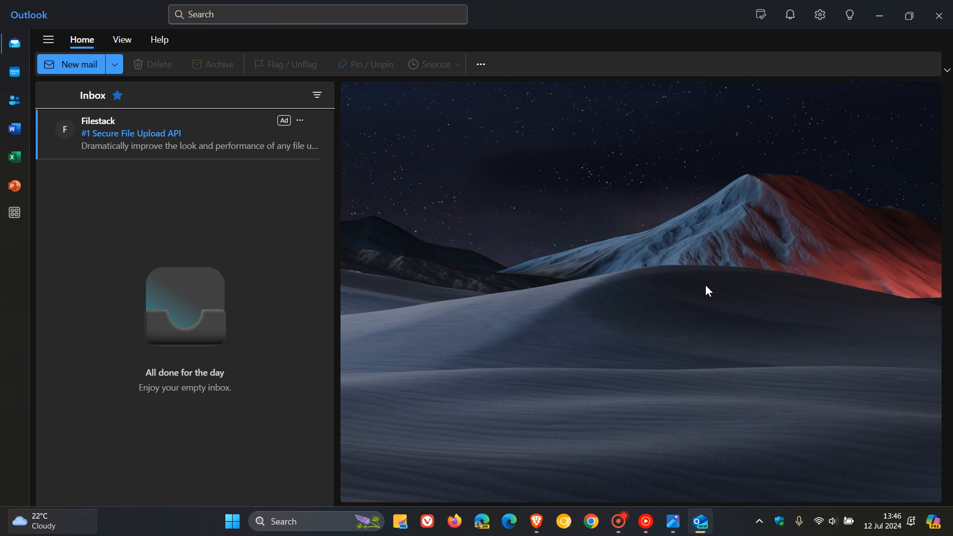
mouse_move(686, 264)
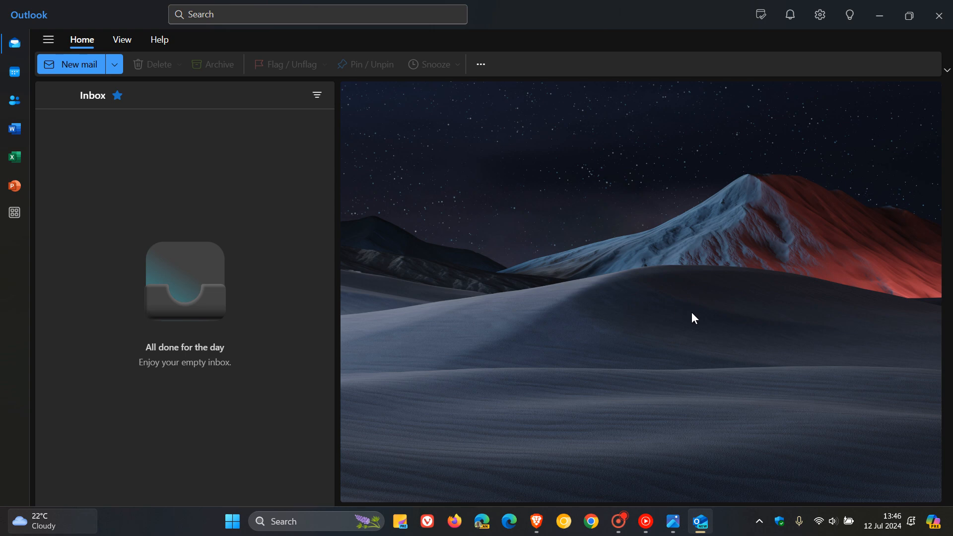
mouse_move(723, 309)
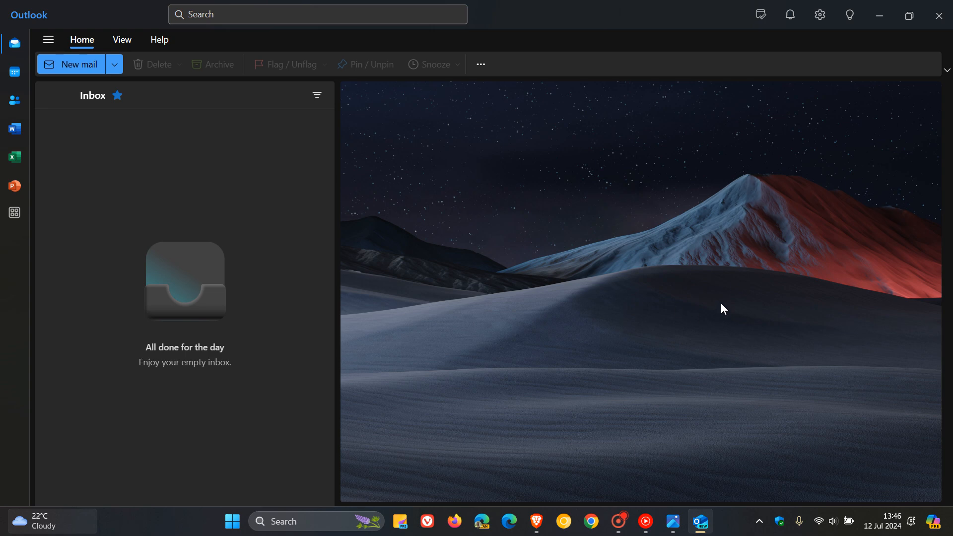
mouse_move(649, 217)
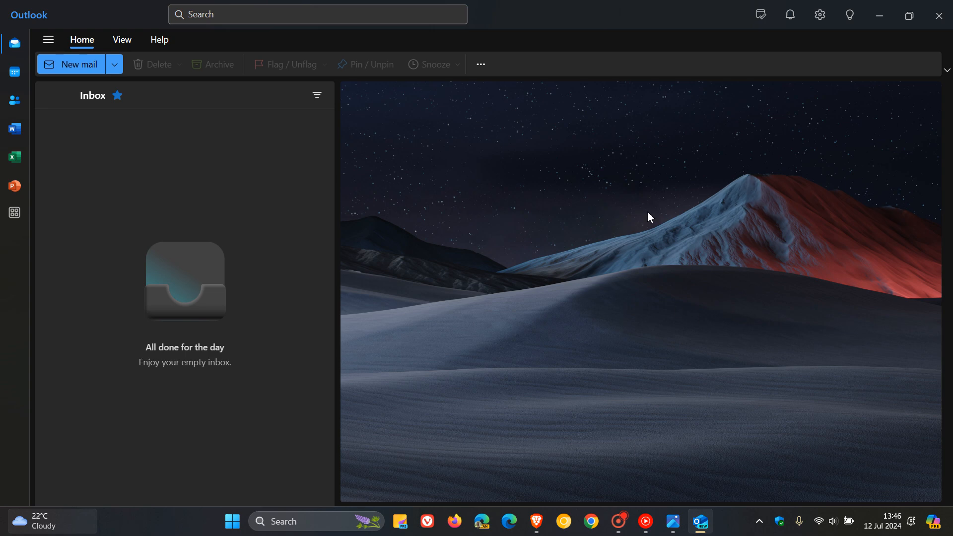
mouse_move(715, 252)
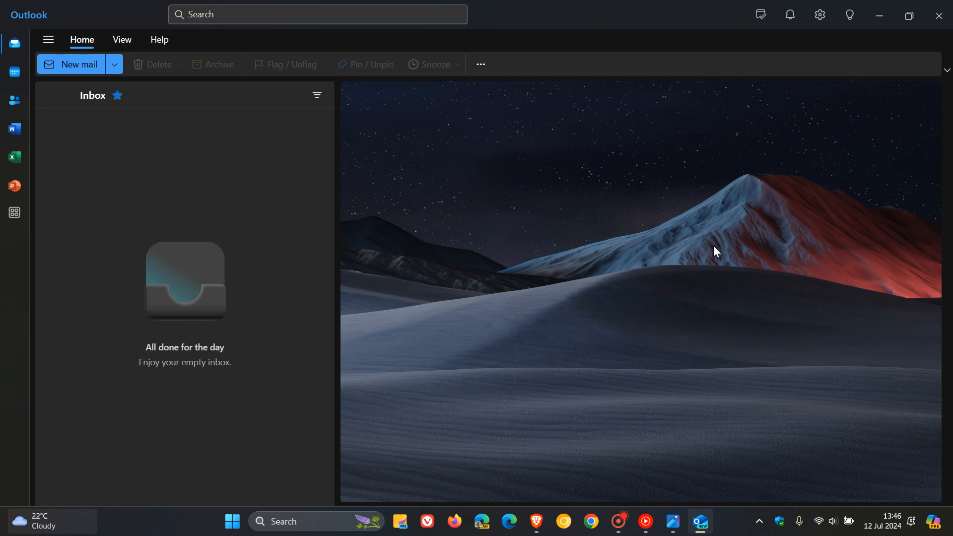
mouse_move(662, 234)
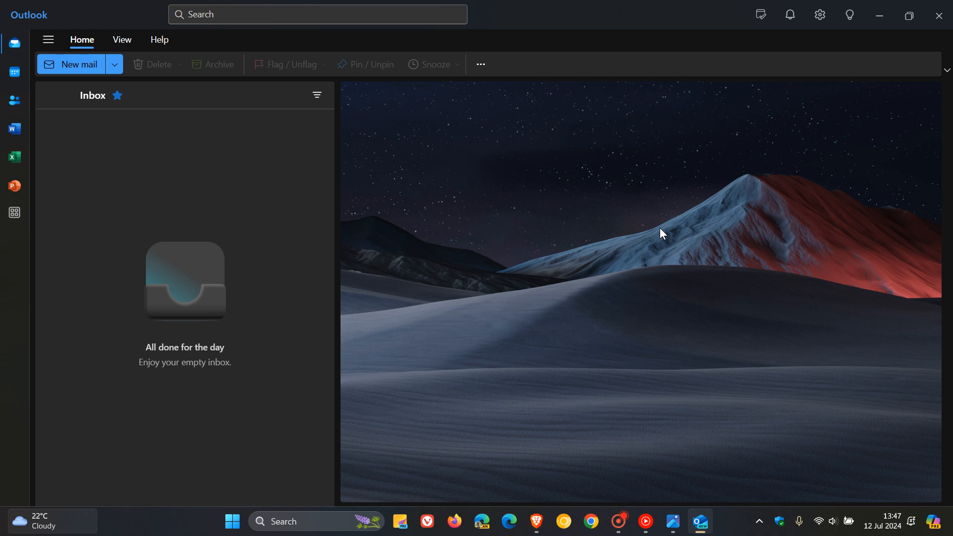
mouse_move(525, 304)
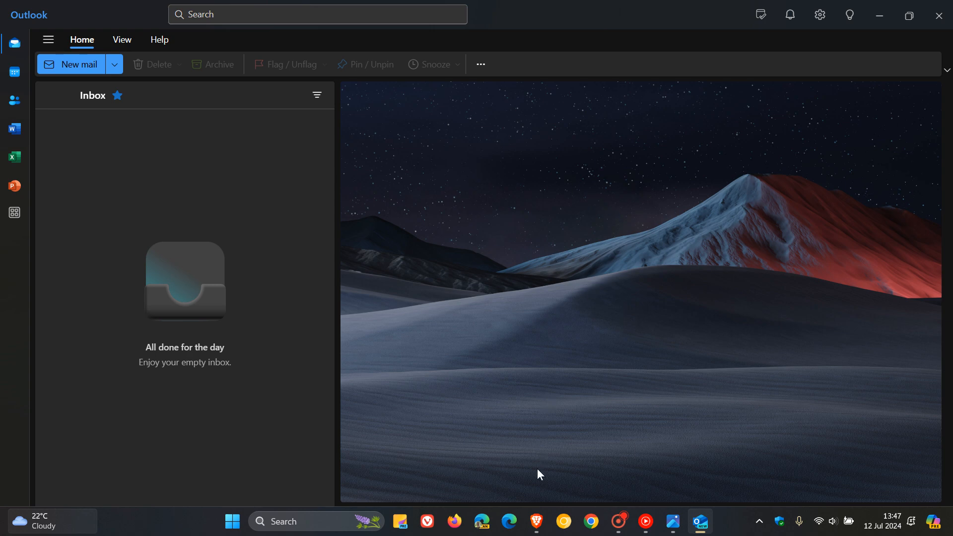
left_click(534, 522)
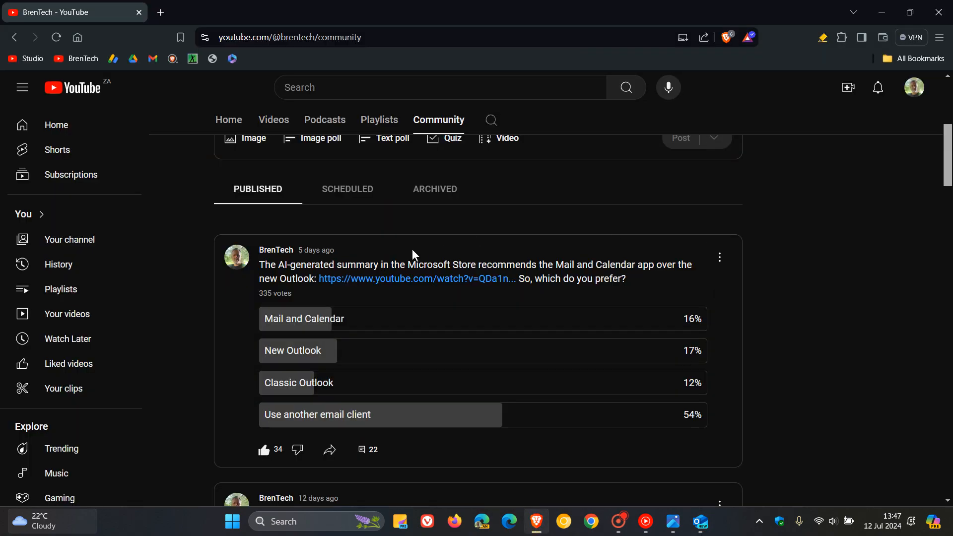
mouse_move(803, 241)
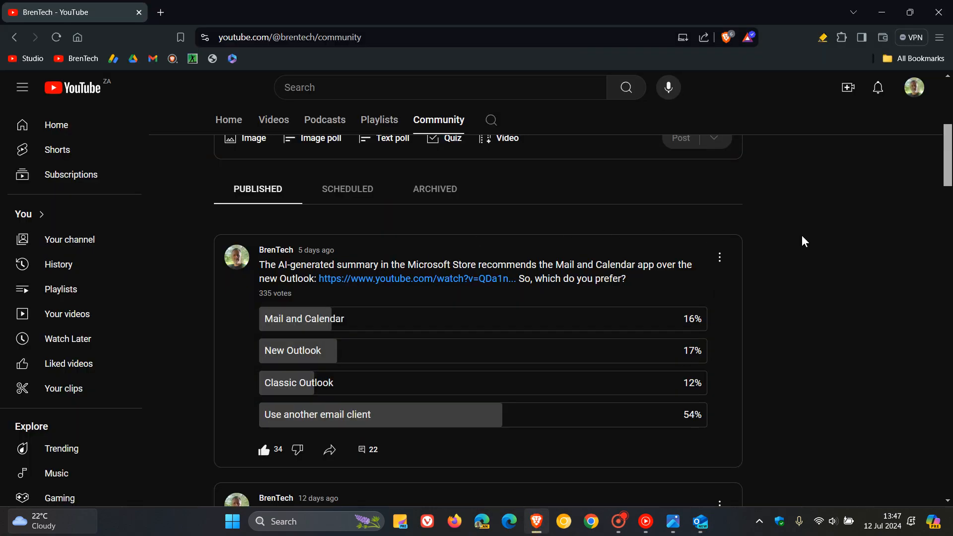
mouse_move(377, 248)
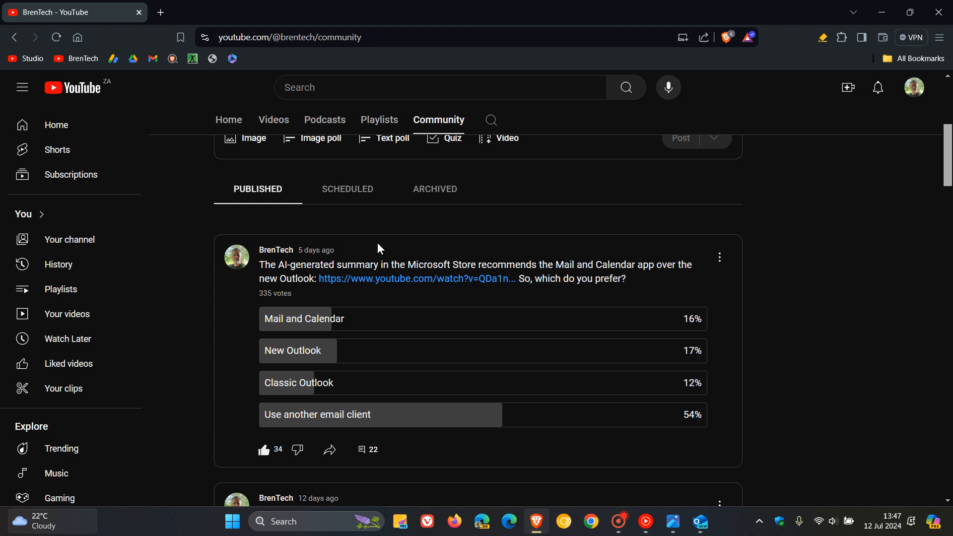
mouse_move(544, 249)
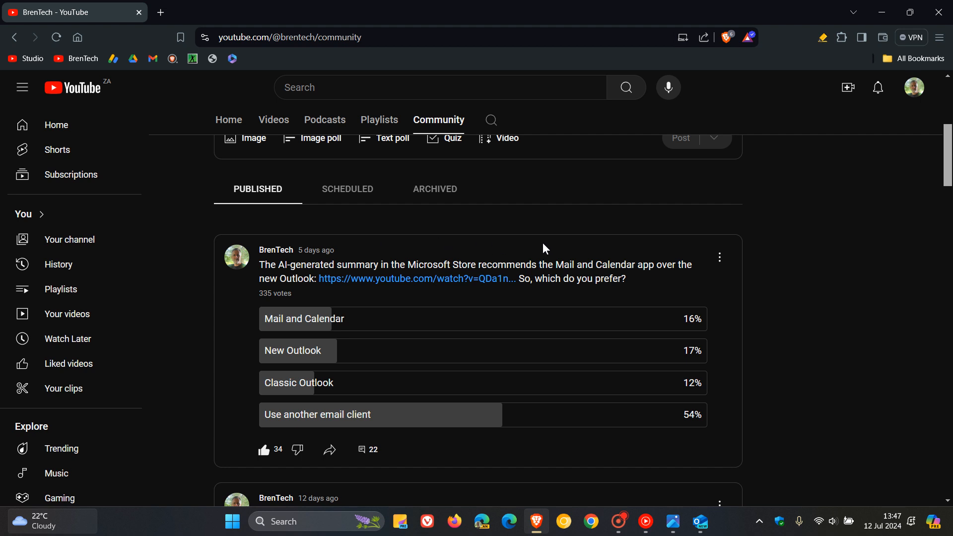
mouse_move(776, 207)
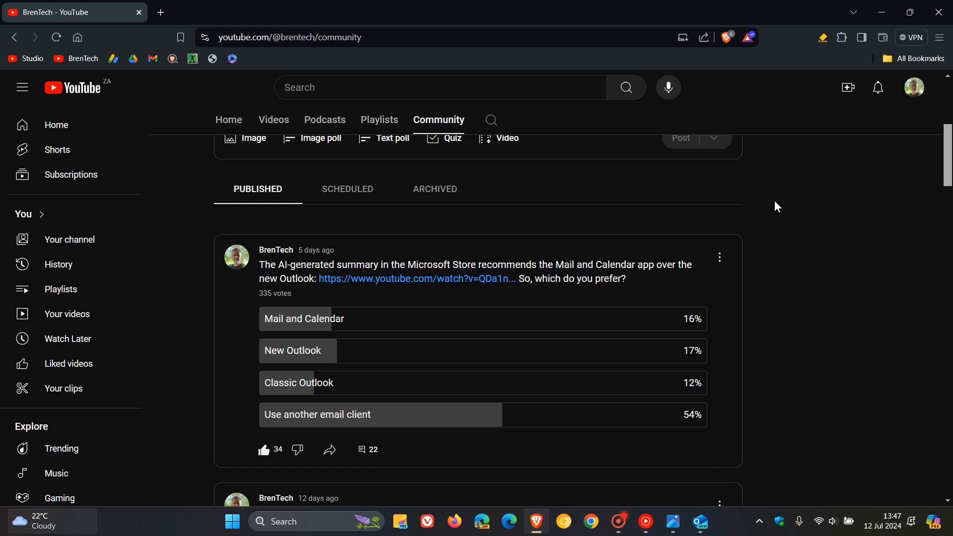
mouse_move(474, 286)
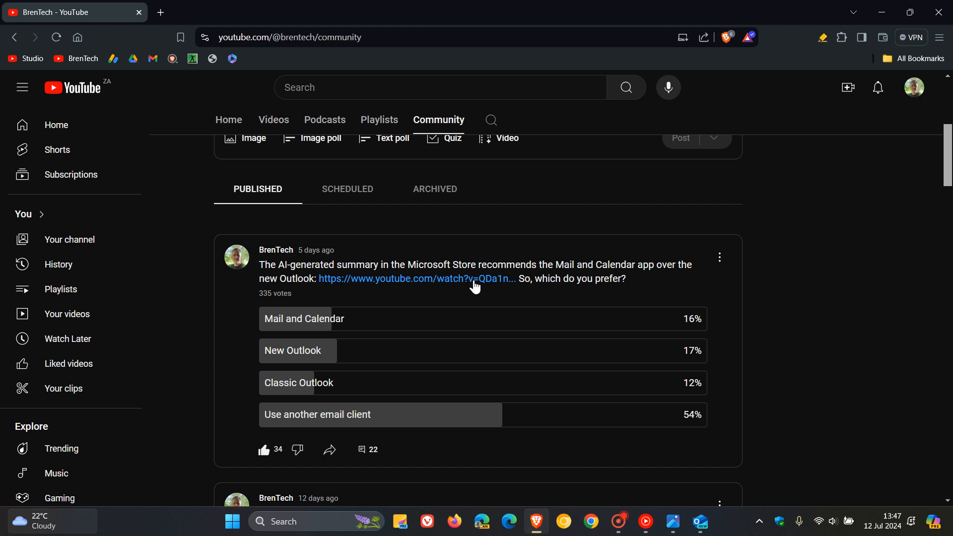
mouse_move(838, 269)
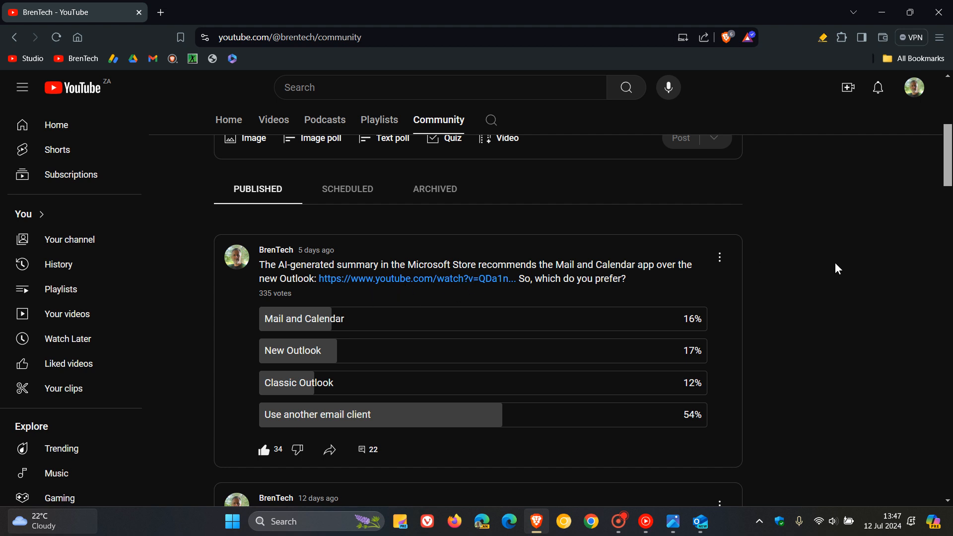
mouse_move(641, 293)
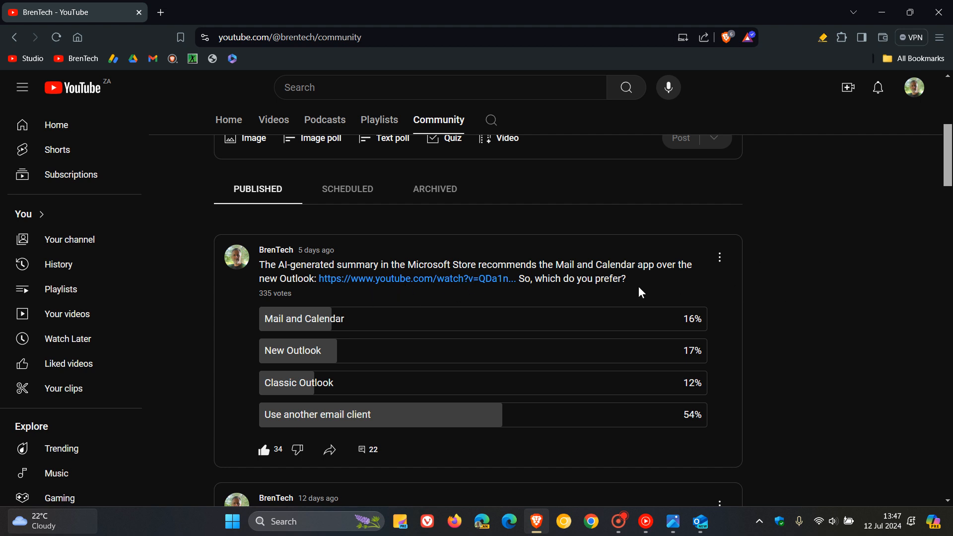
mouse_move(593, 445)
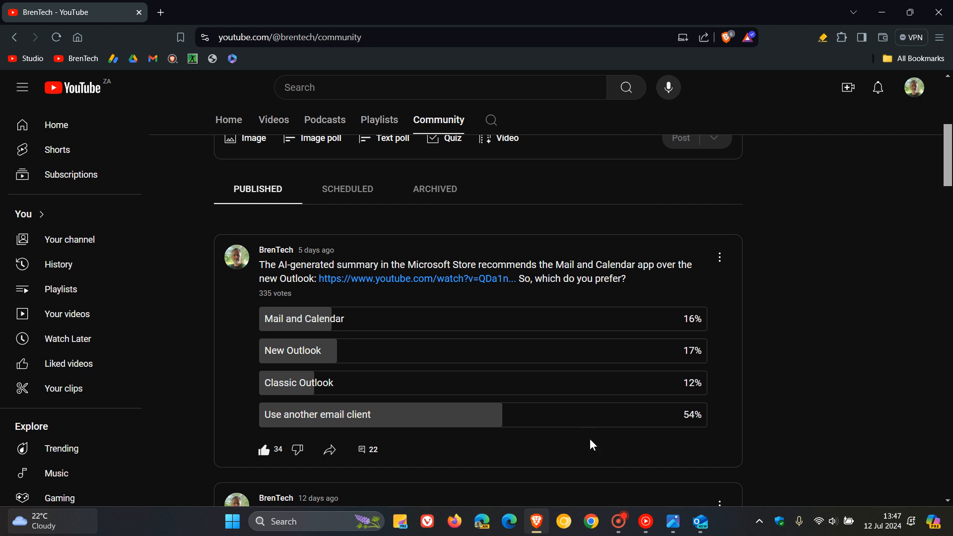
mouse_move(564, 419)
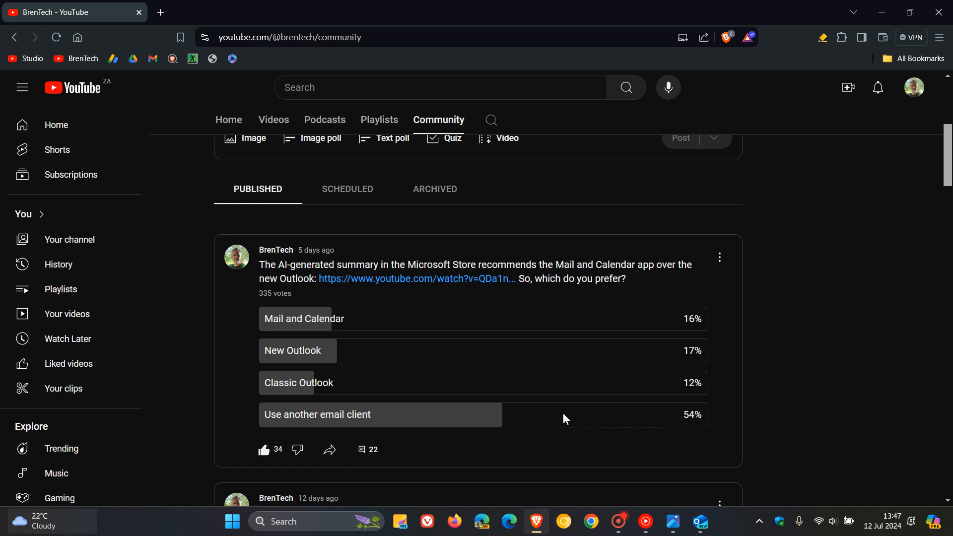
mouse_move(540, 416)
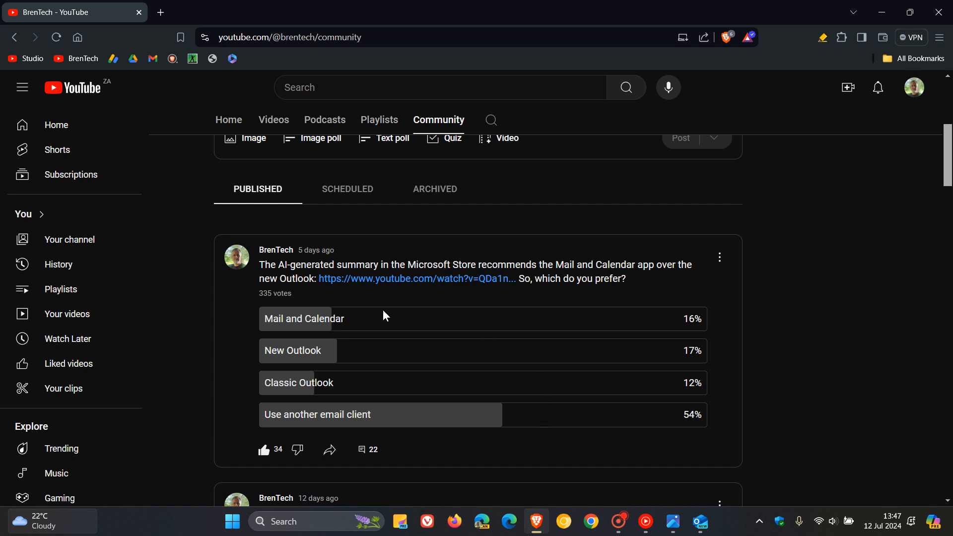
mouse_move(386, 388)
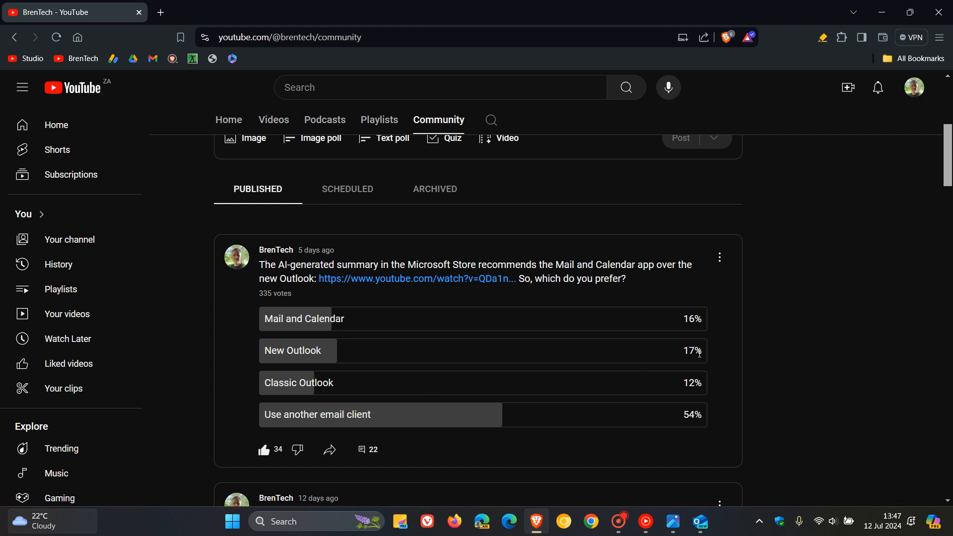
mouse_move(392, 353)
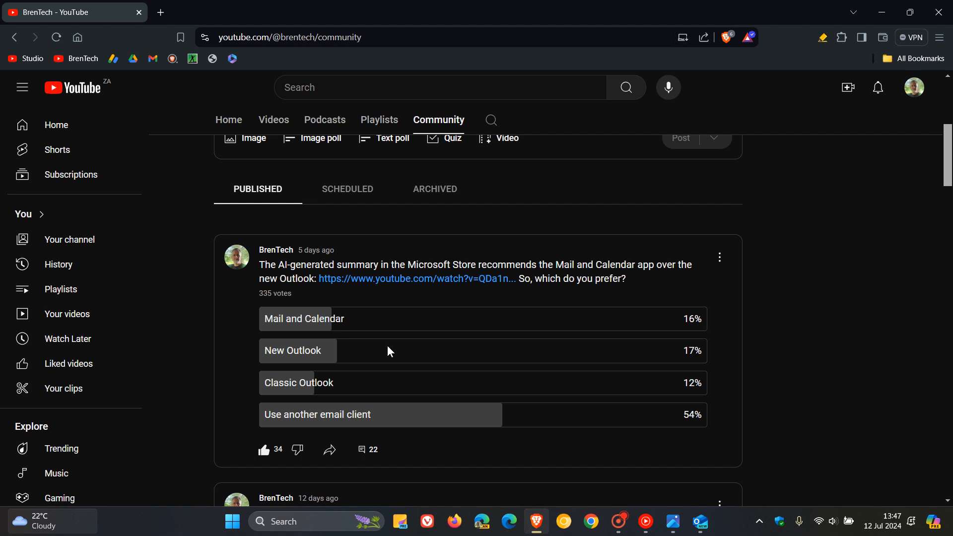
mouse_move(385, 319)
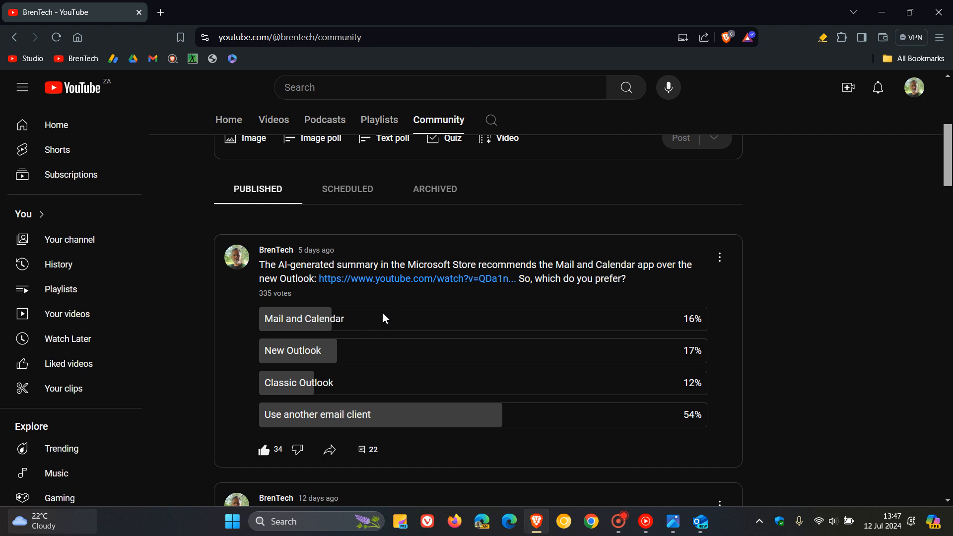
mouse_move(727, 330)
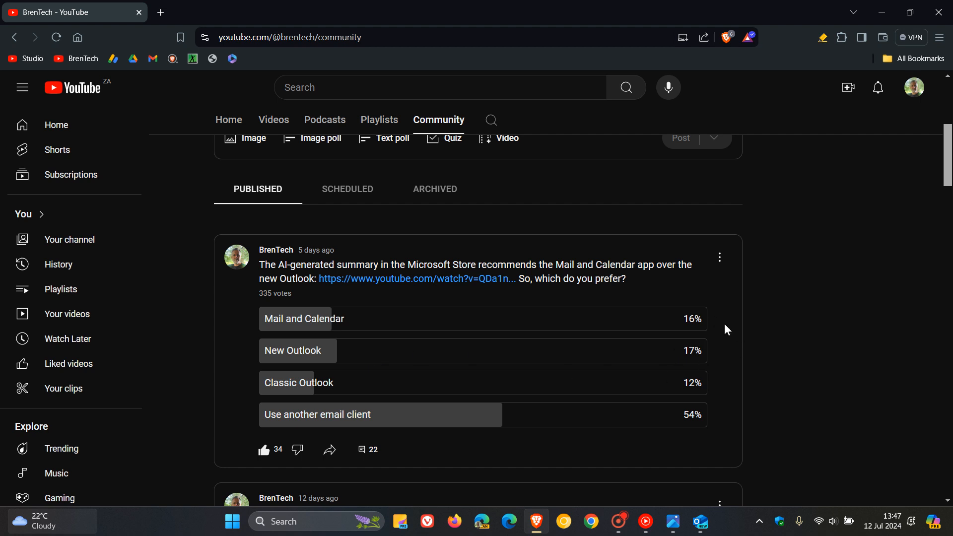
mouse_move(725, 349)
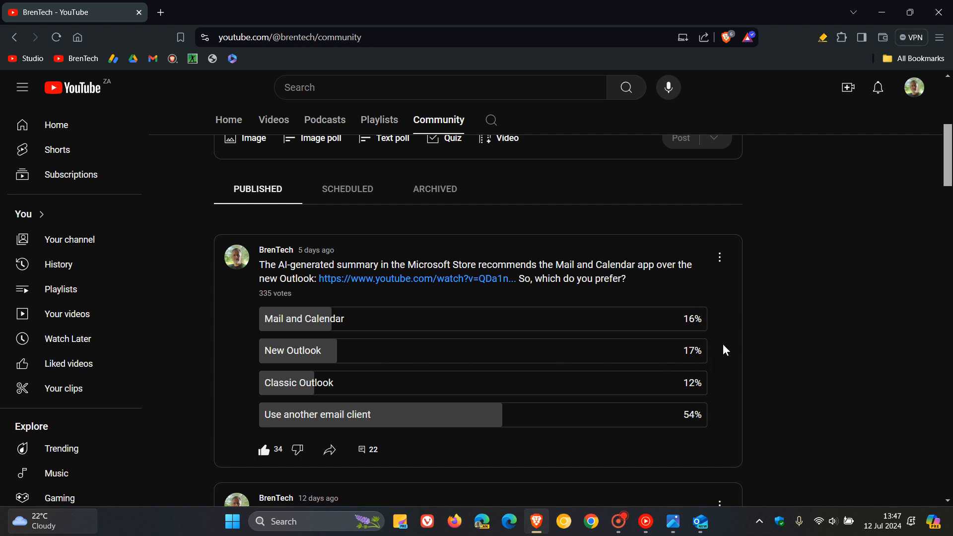
mouse_move(820, 292)
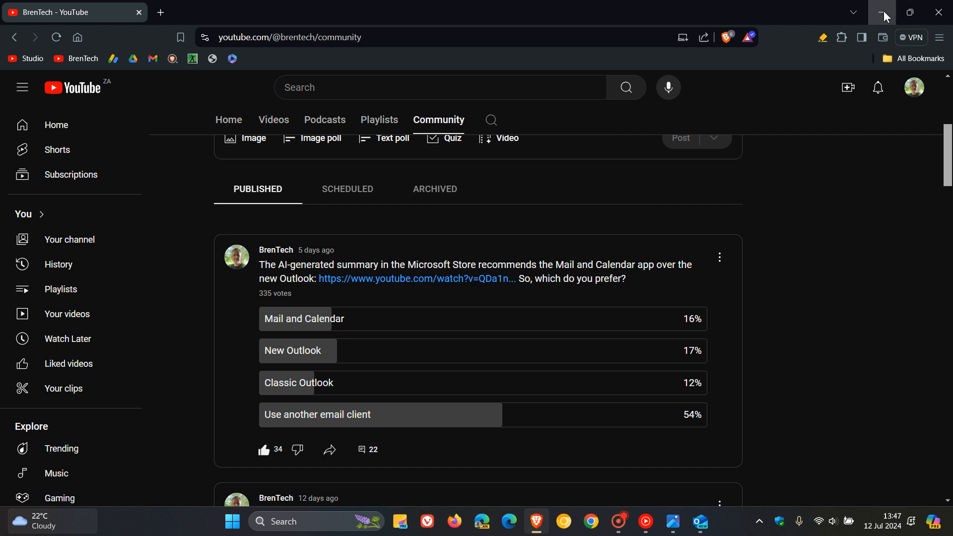
Step: Minimize the browser so the empty Outlook (new) inbox is in front
left_click(700, 521)
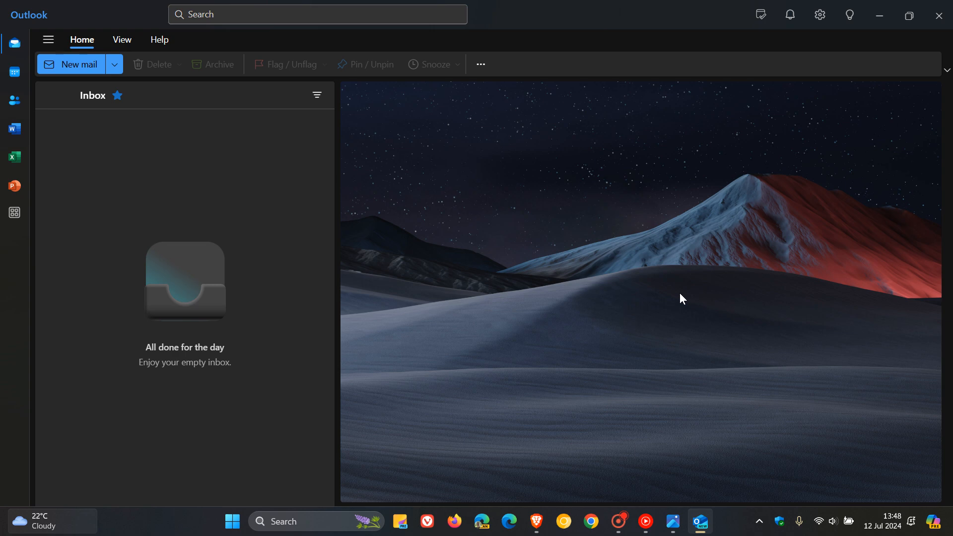
mouse_move(696, 273)
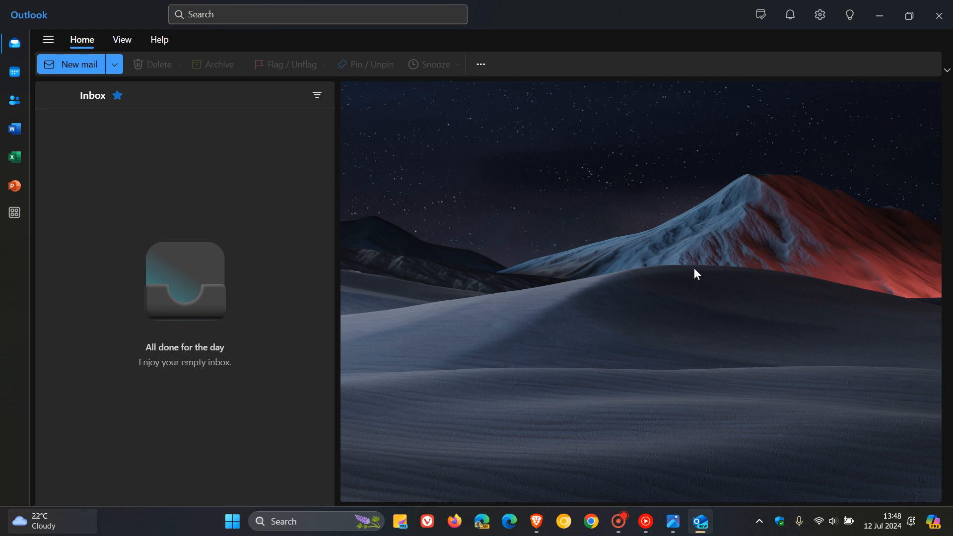
mouse_move(903, 48)
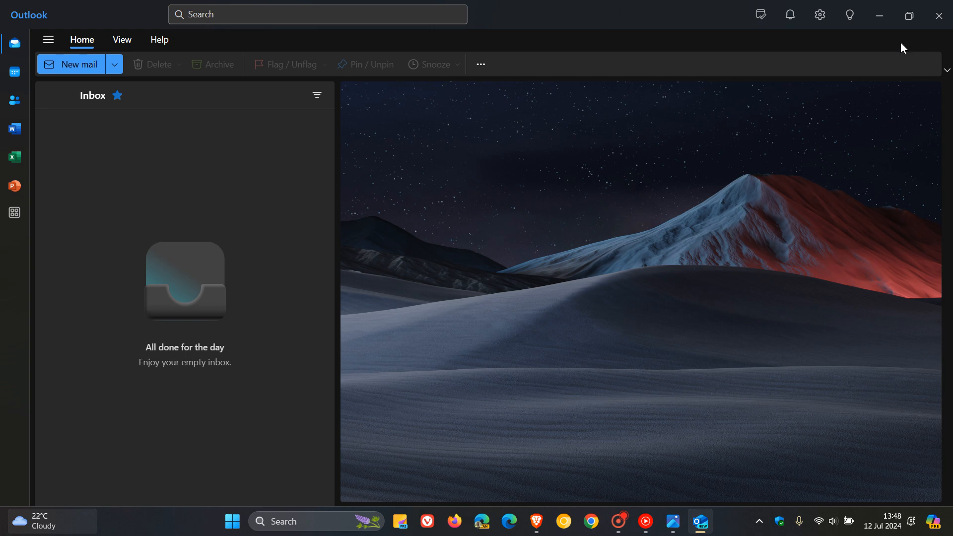
mouse_move(652, 307)
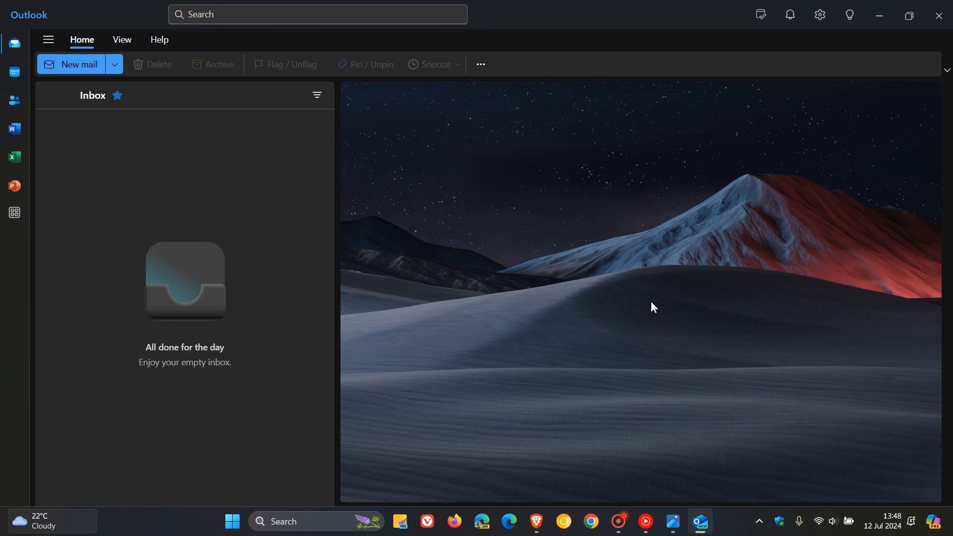
mouse_move(674, 239)
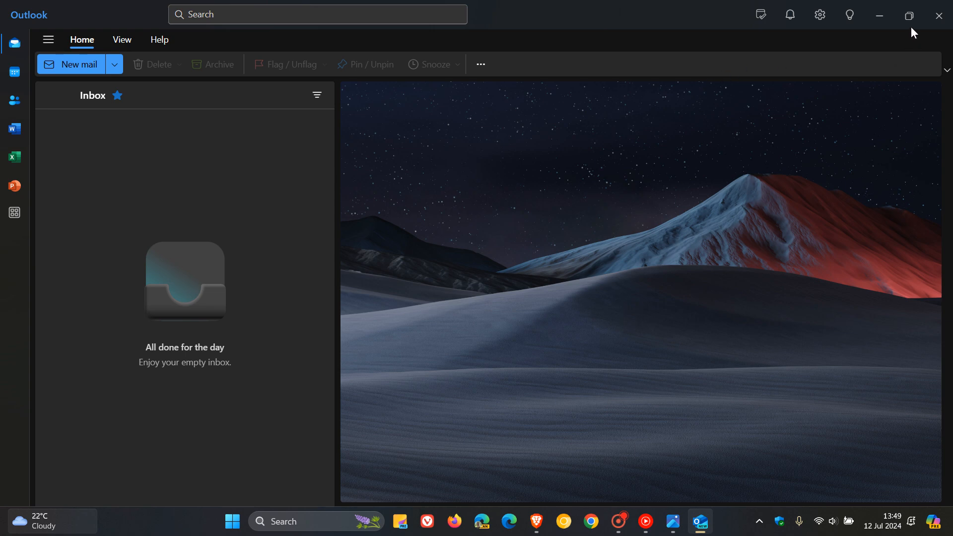
mouse_move(876, 65)
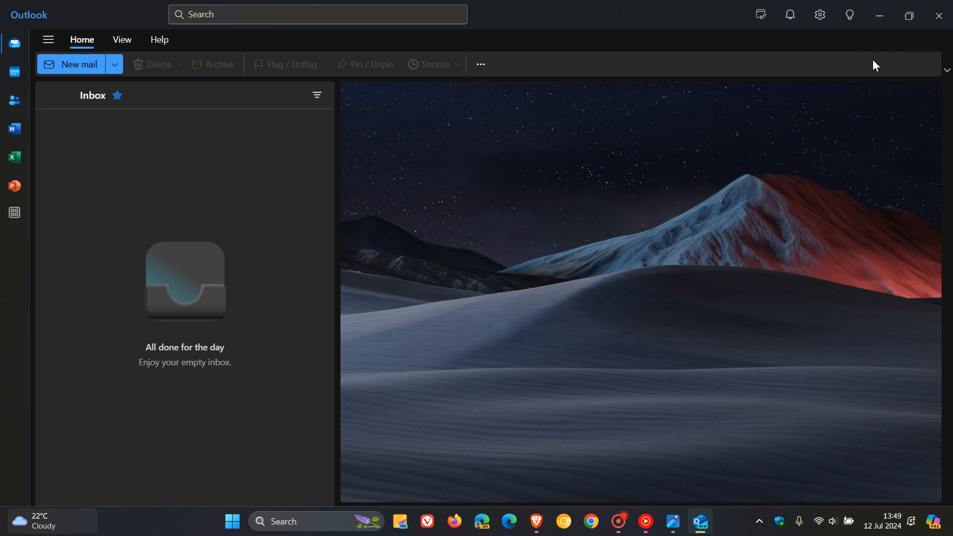
mouse_move(899, 45)
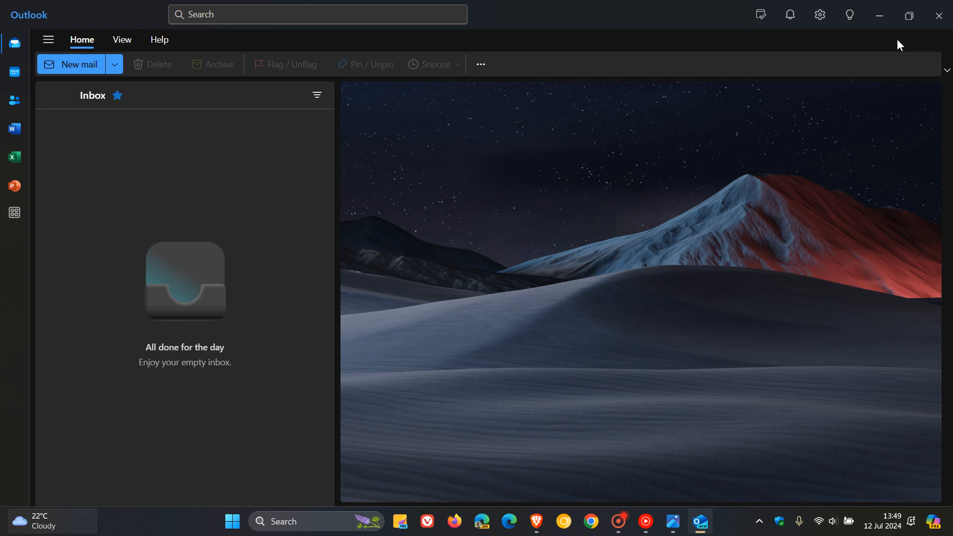
mouse_move(895, 43)
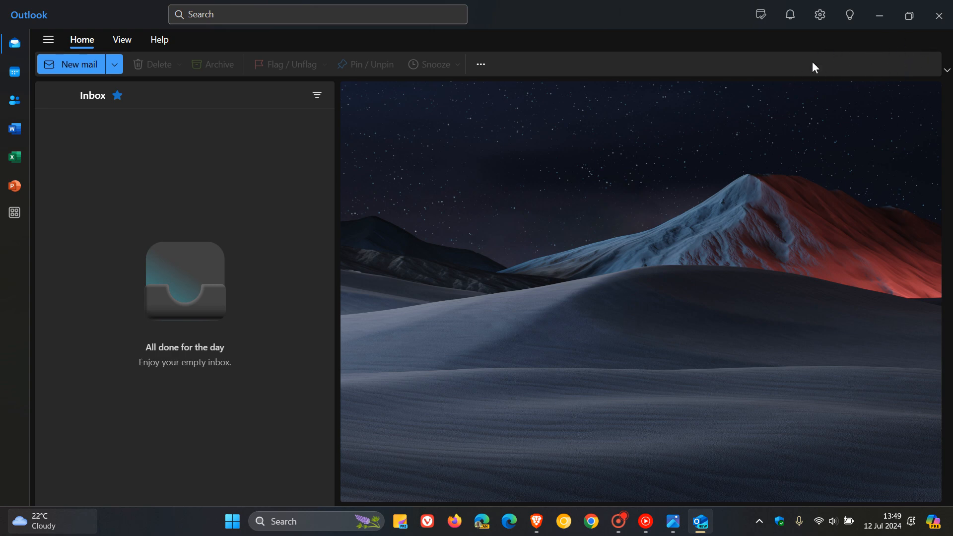
mouse_move(894, 63)
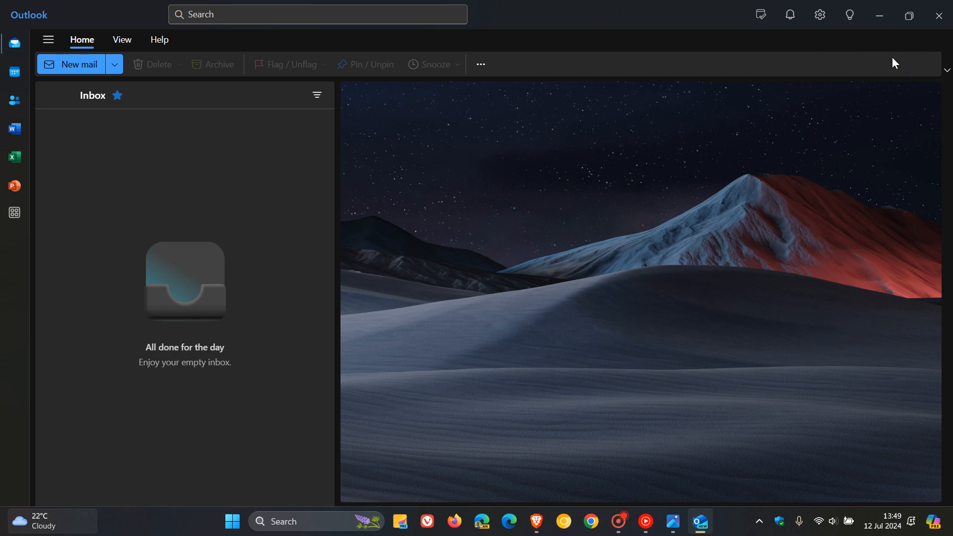
mouse_move(881, 53)
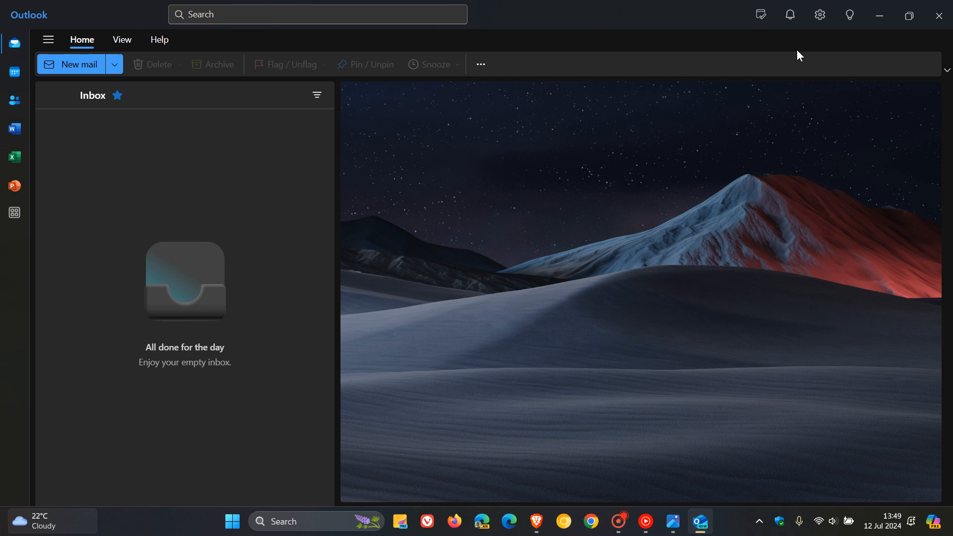
mouse_move(905, 47)
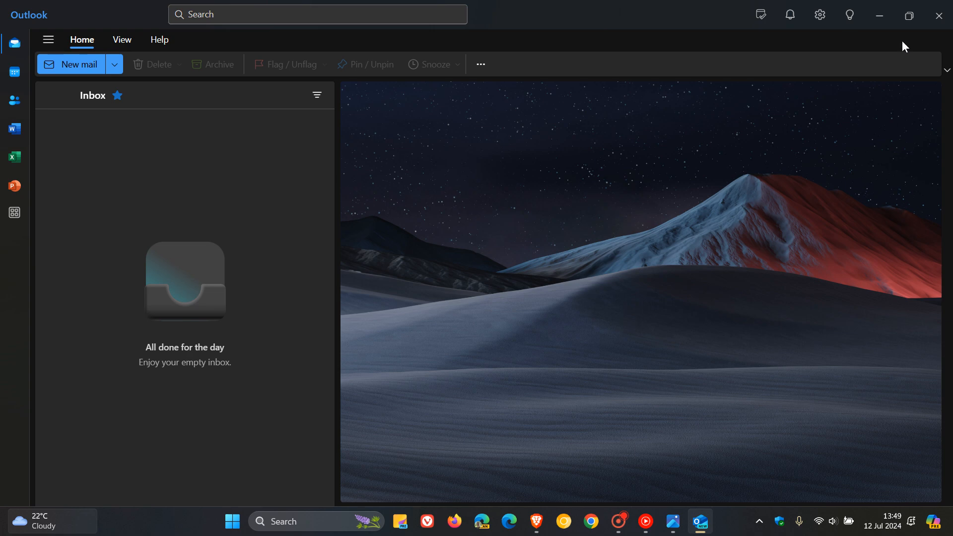
mouse_move(896, 55)
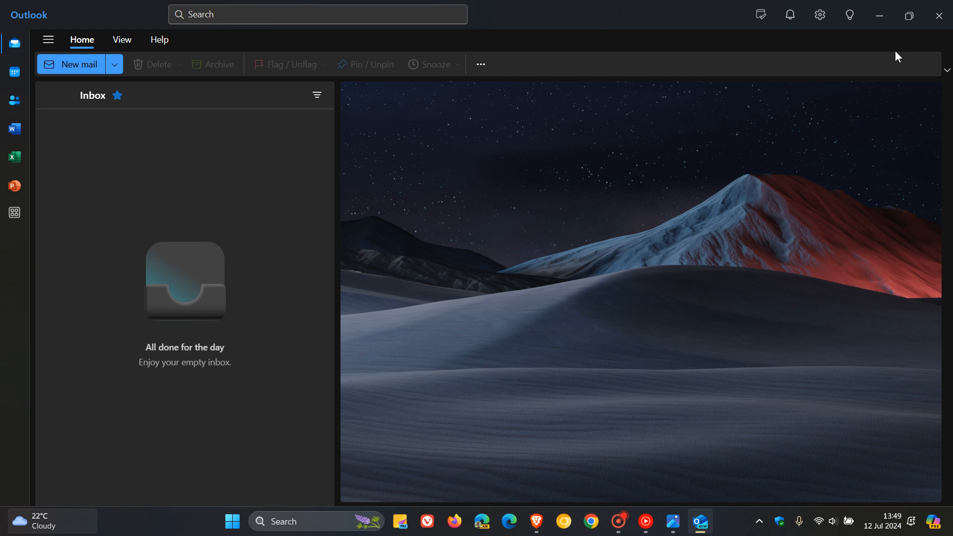
mouse_move(719, 237)
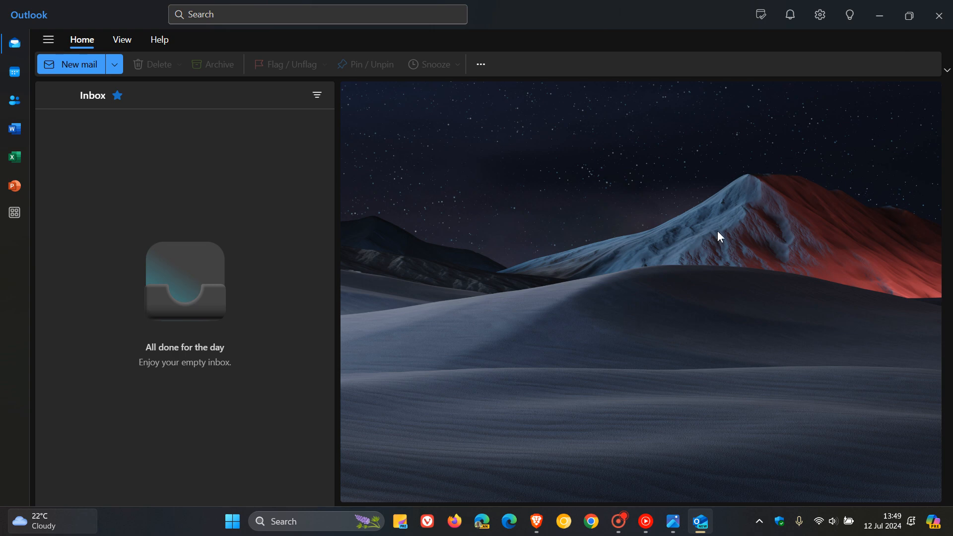
mouse_move(669, 242)
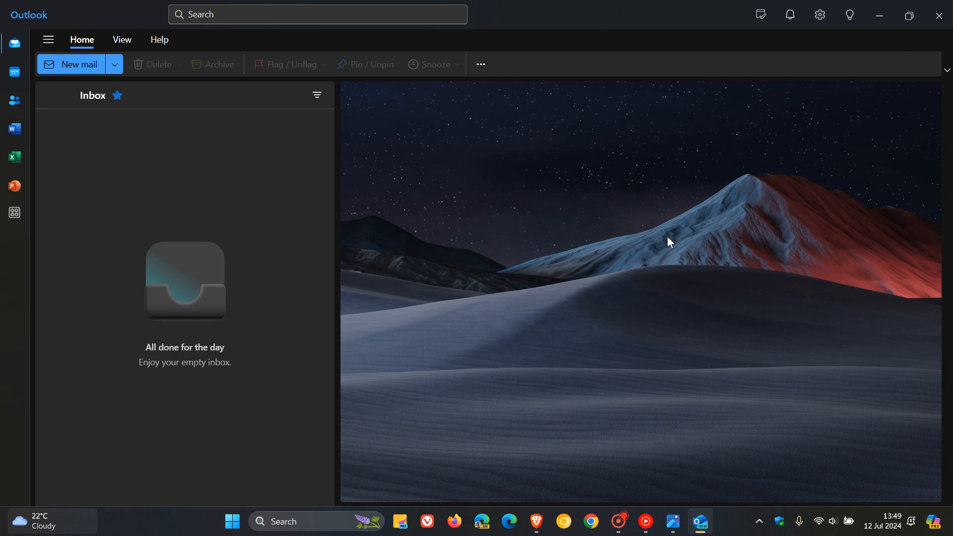
mouse_move(690, 225)
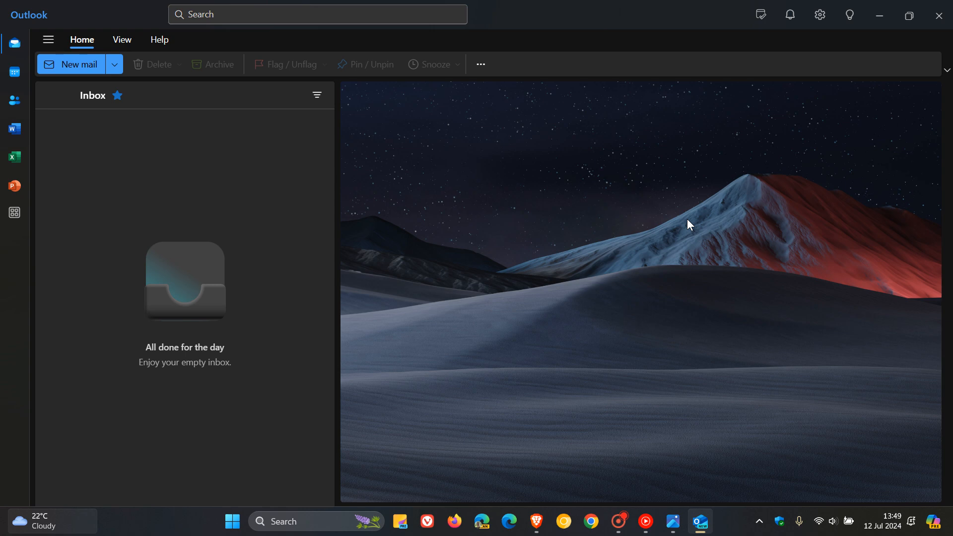
mouse_move(754, 261)
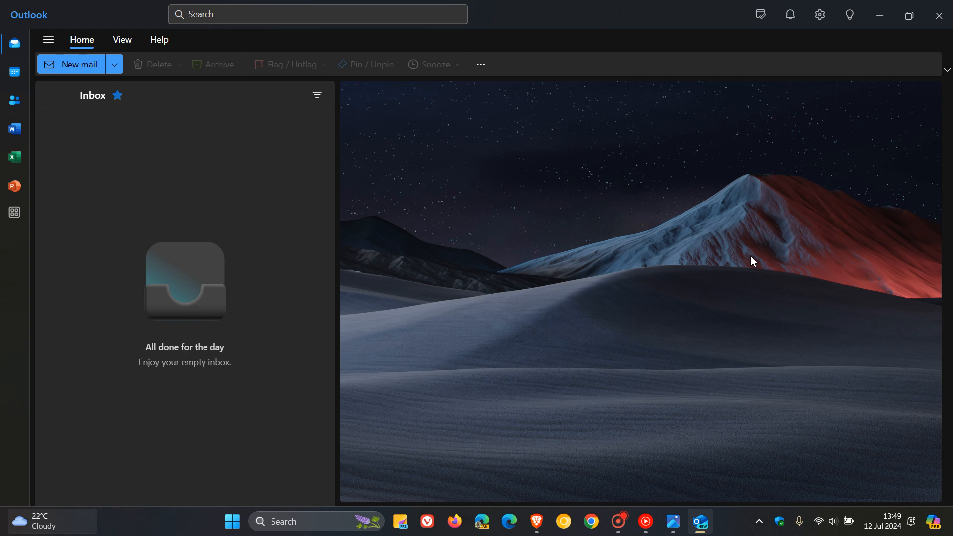
mouse_move(938, 63)
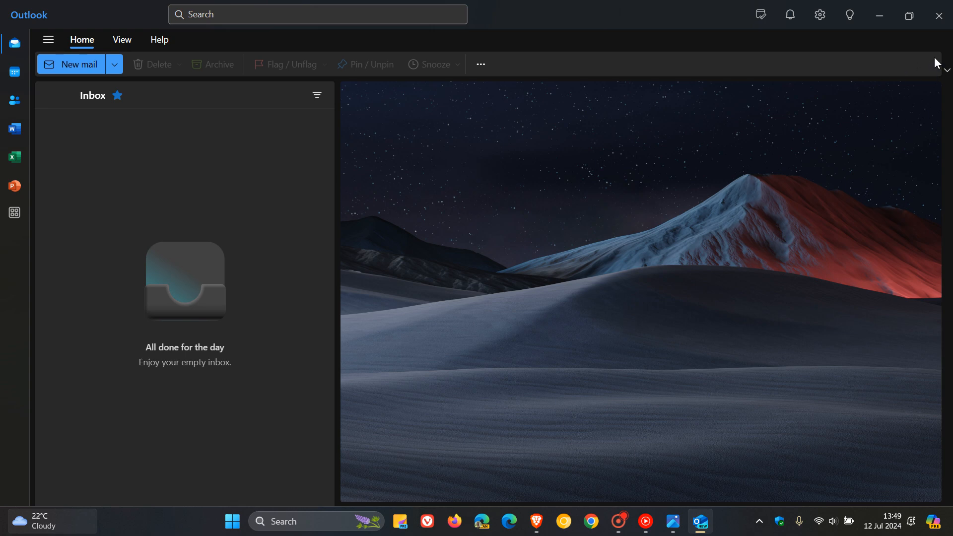
left_click(672, 521)
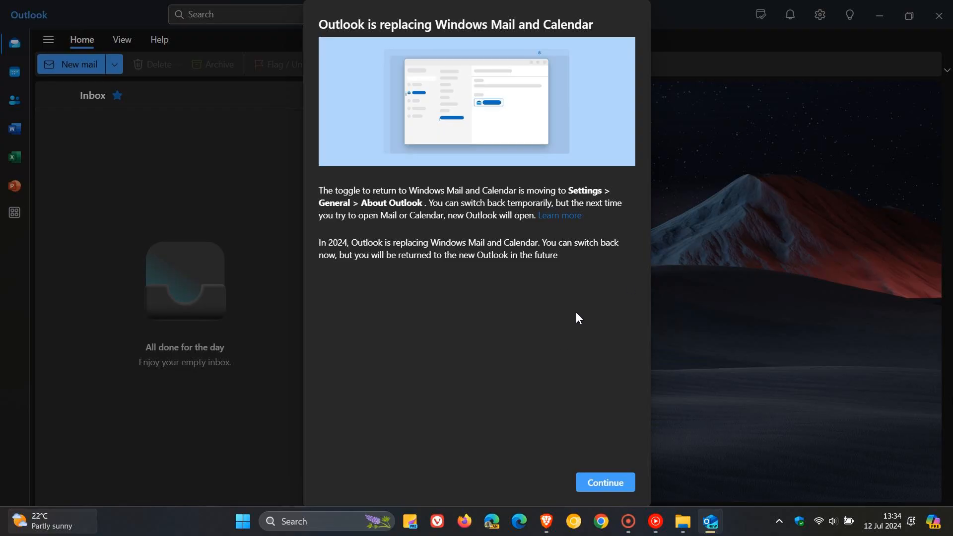
mouse_move(566, 317)
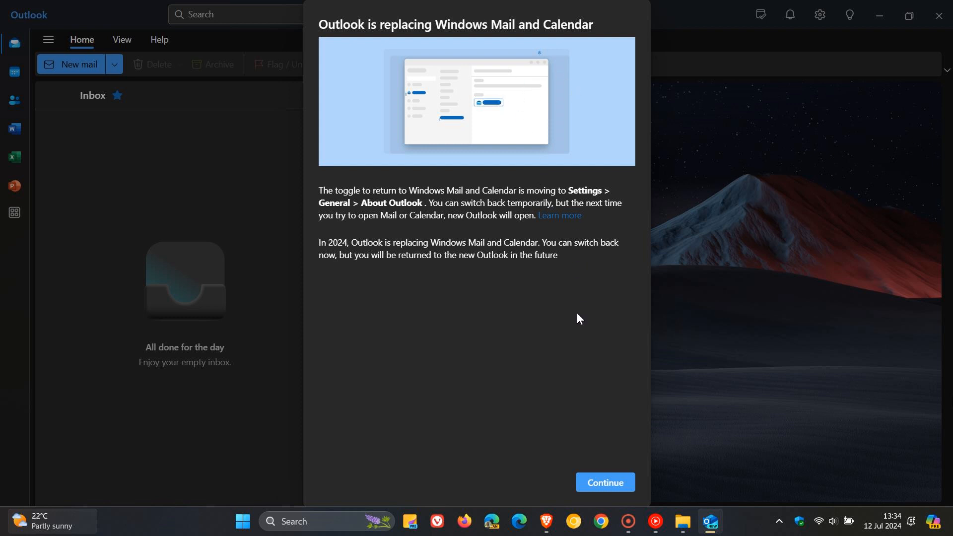
mouse_move(509, 39)
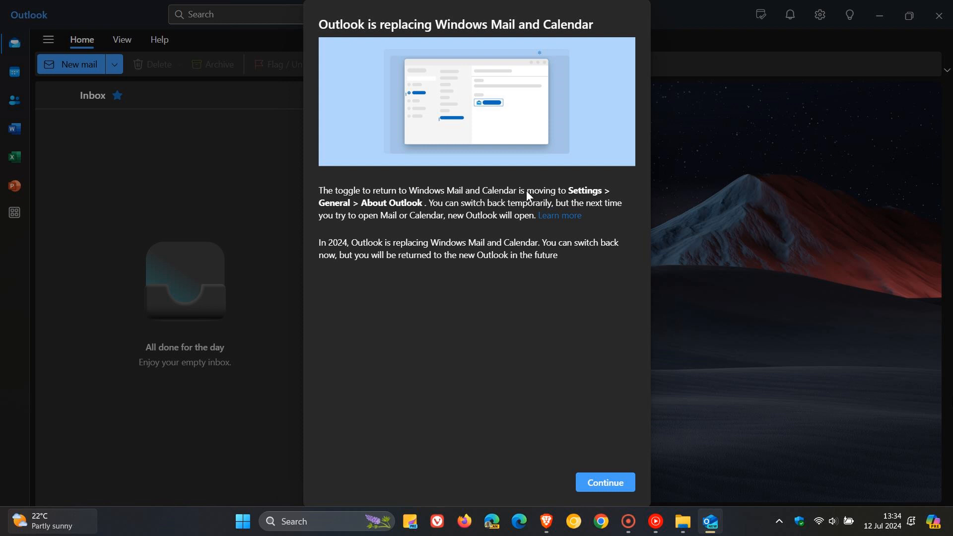
mouse_move(383, 205)
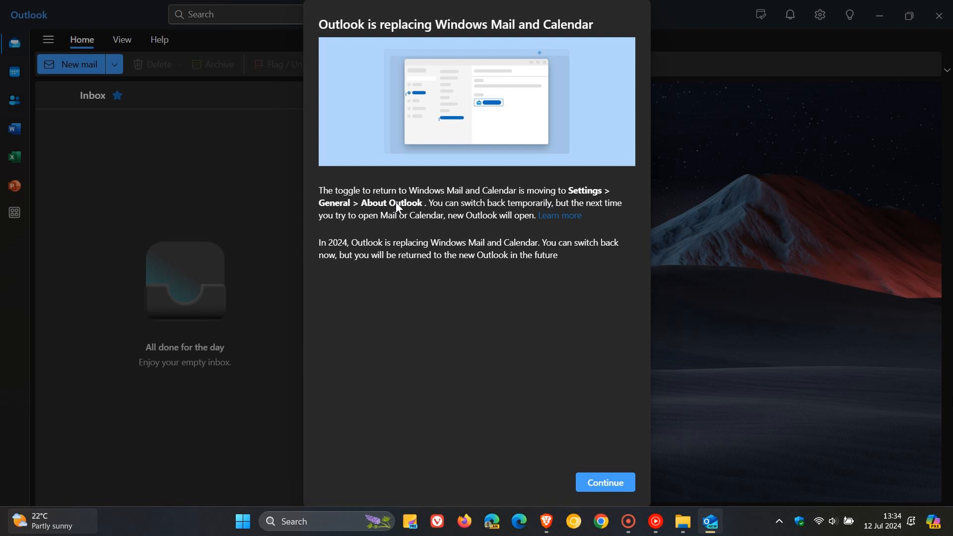
mouse_move(367, 226)
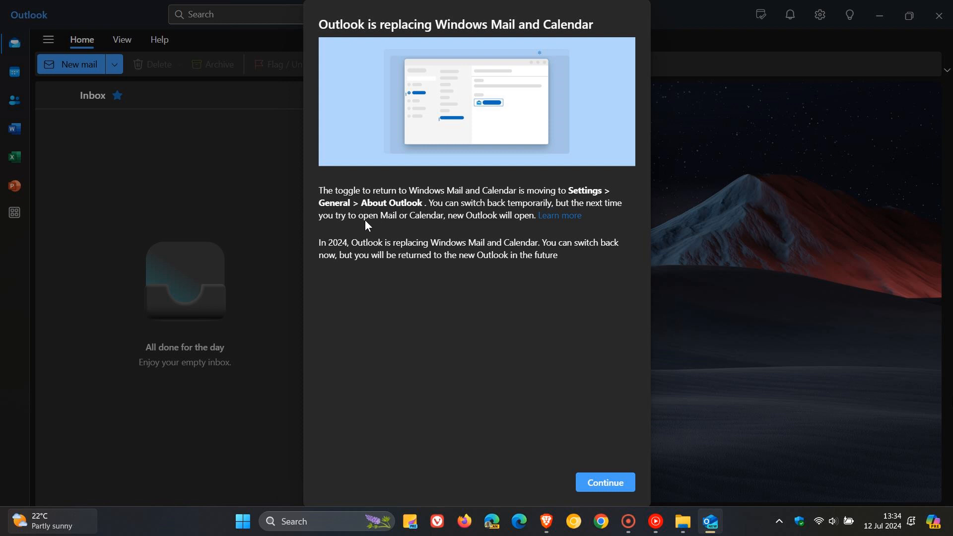
mouse_move(512, 229)
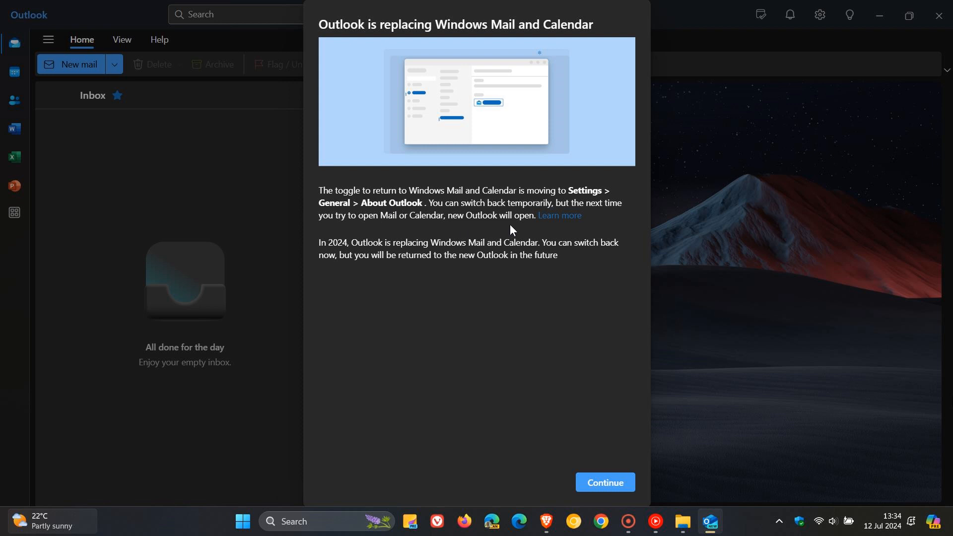
mouse_move(535, 229)
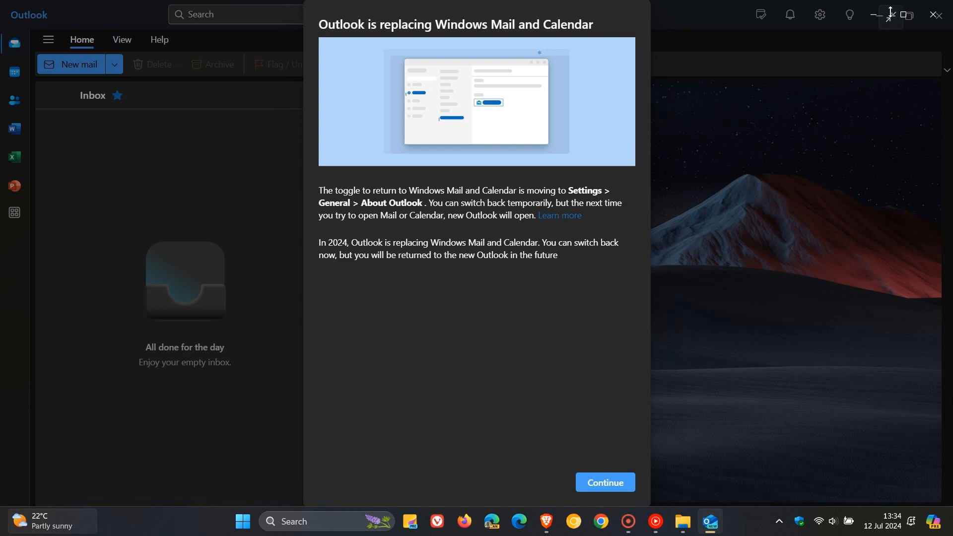
Step: Reach Settings > General > About Outlook showing the Return to Windows Mail and Calendar option
left_click(604, 483)
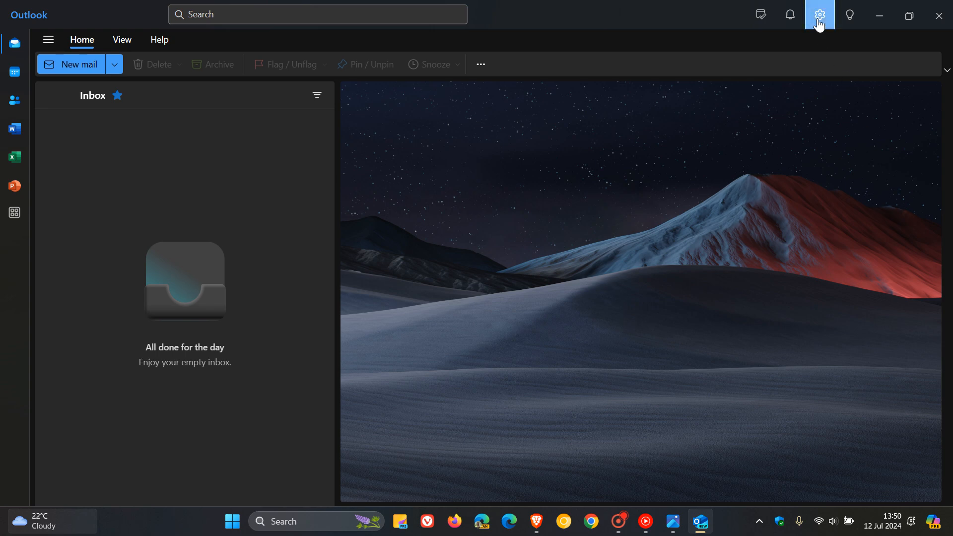
left_click(819, 15)
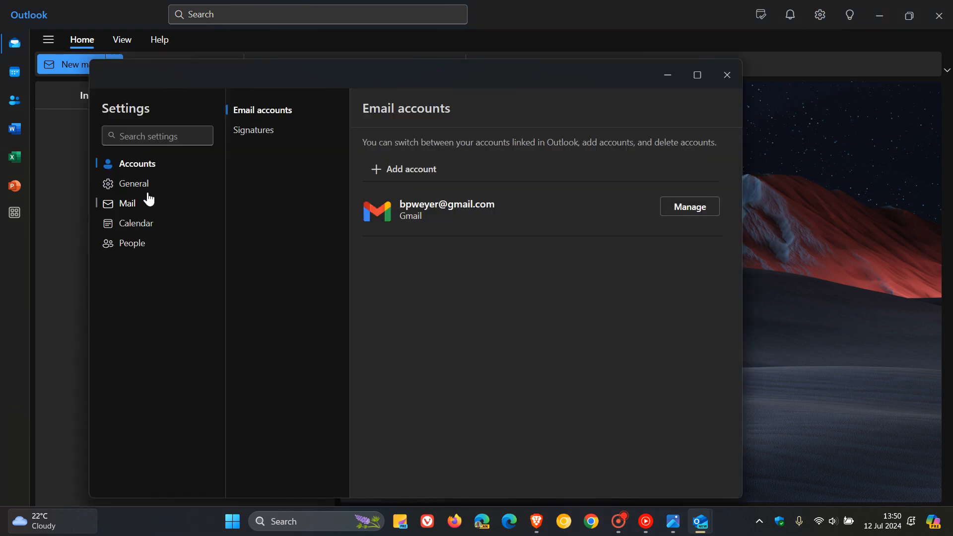
left_click(134, 182)
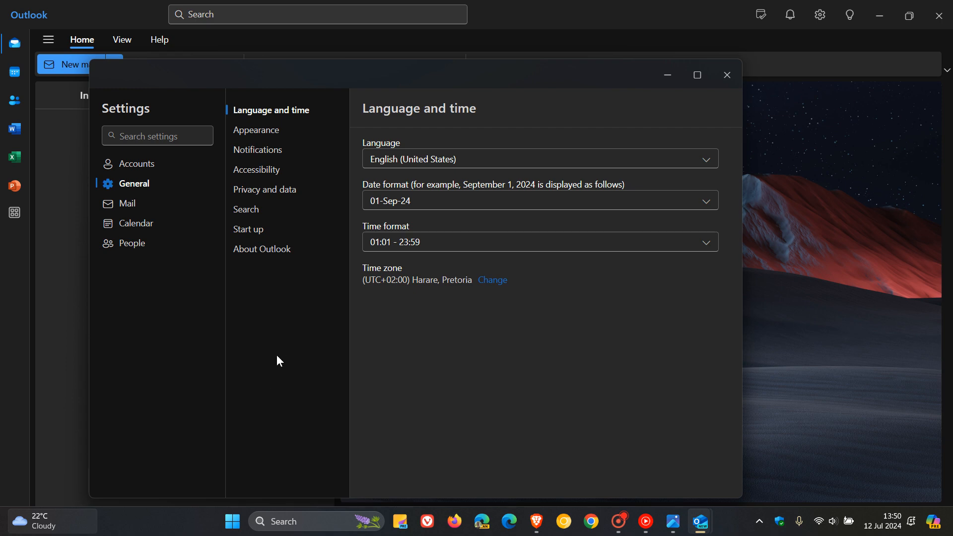
left_click(262, 248)
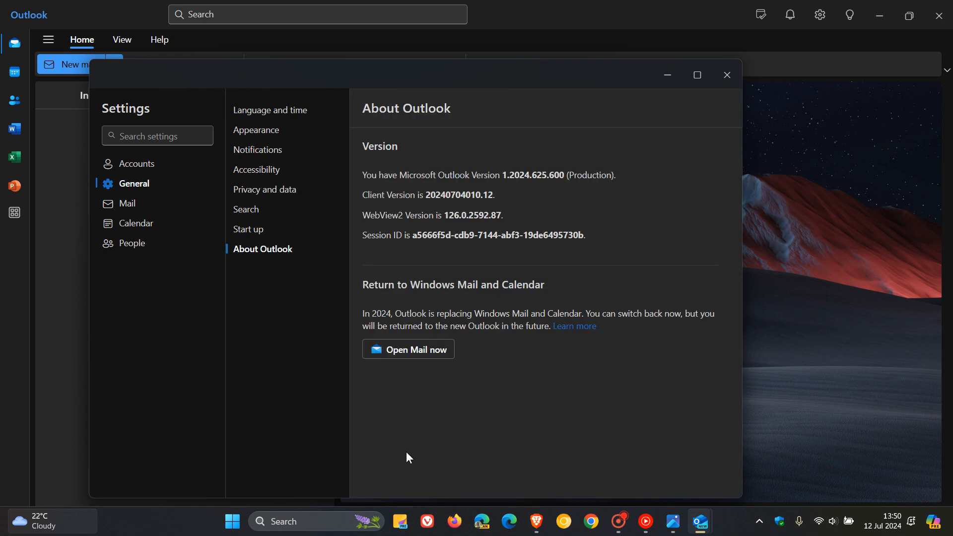
mouse_move(423, 297)
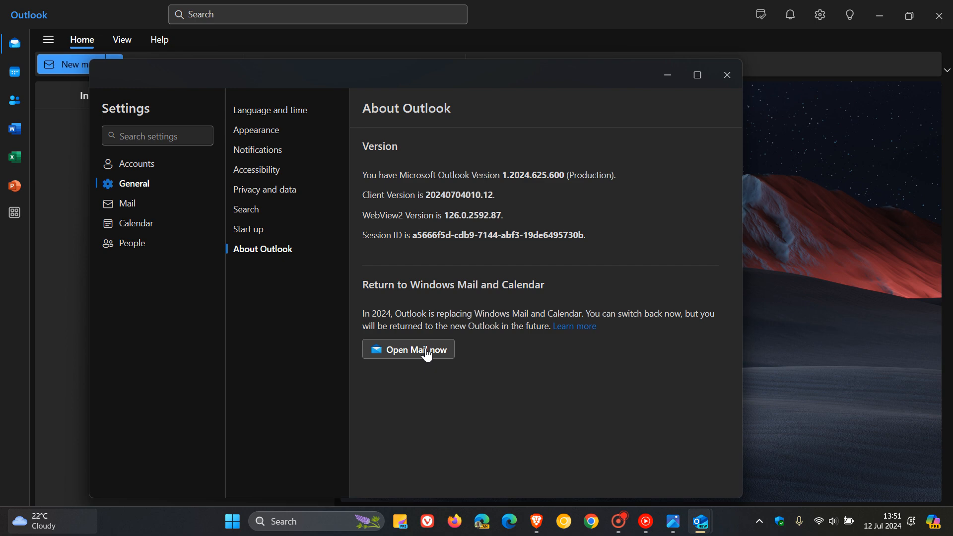
Step: Choose Open Mail now, then close the Outlook window from its taskbar icon to reveal the desktop
left_click(408, 349)
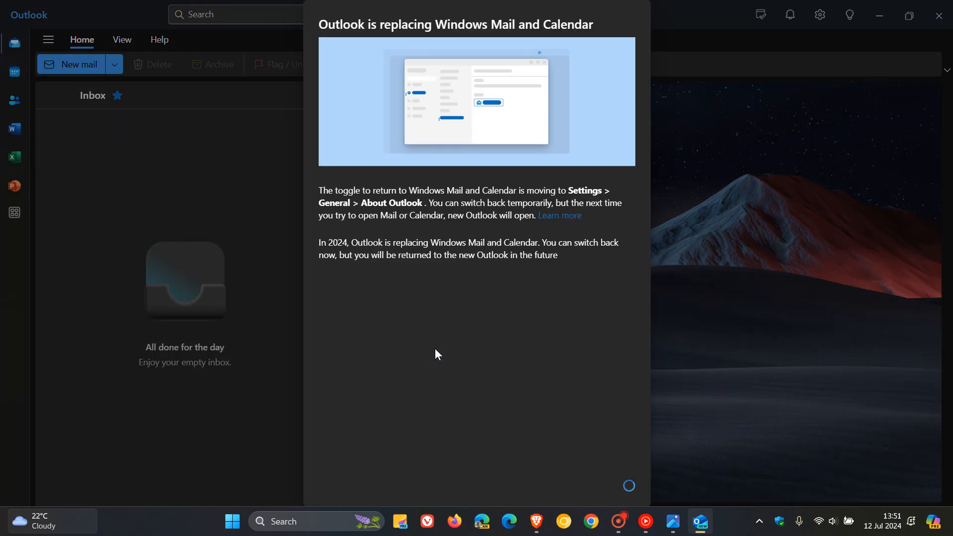
mouse_move(549, 252)
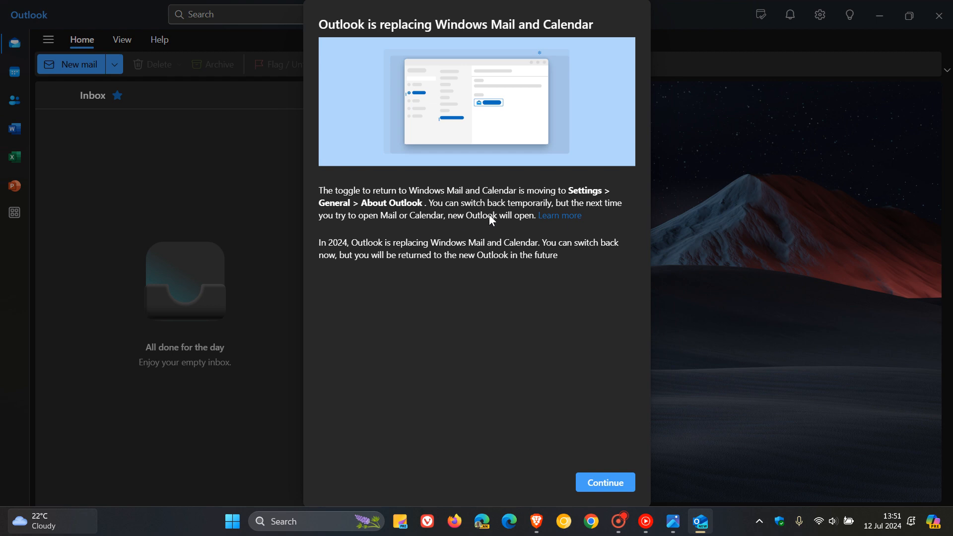
mouse_move(434, 289)
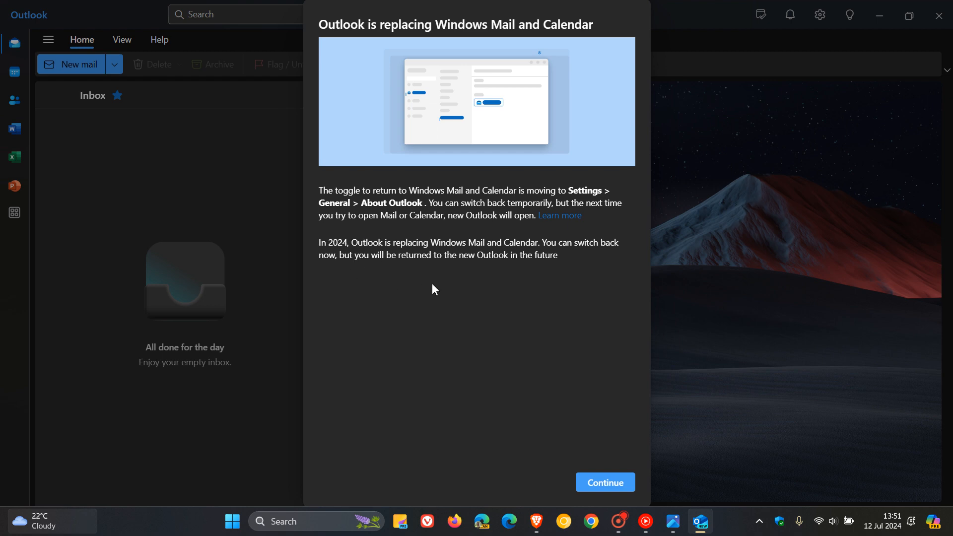
mouse_move(443, 255)
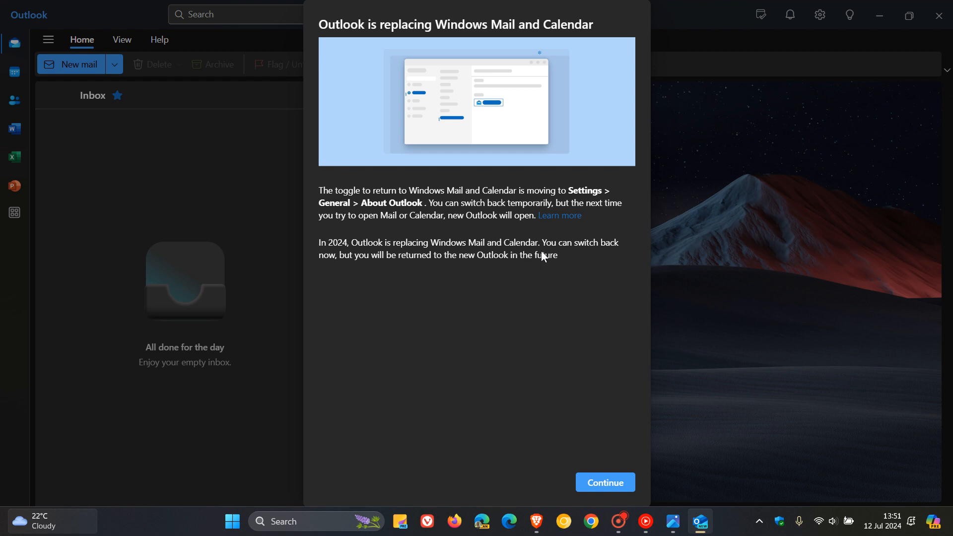
mouse_move(486, 274)
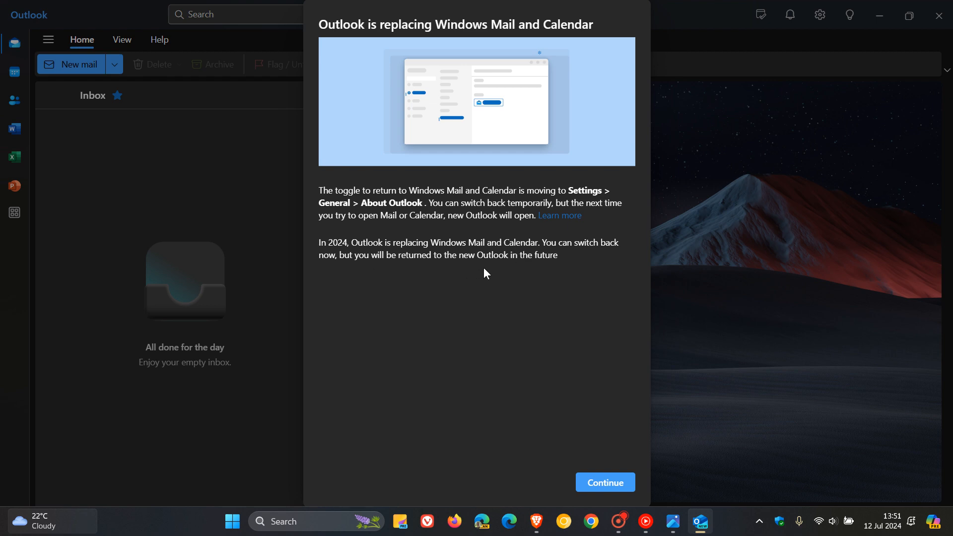
mouse_move(572, 272)
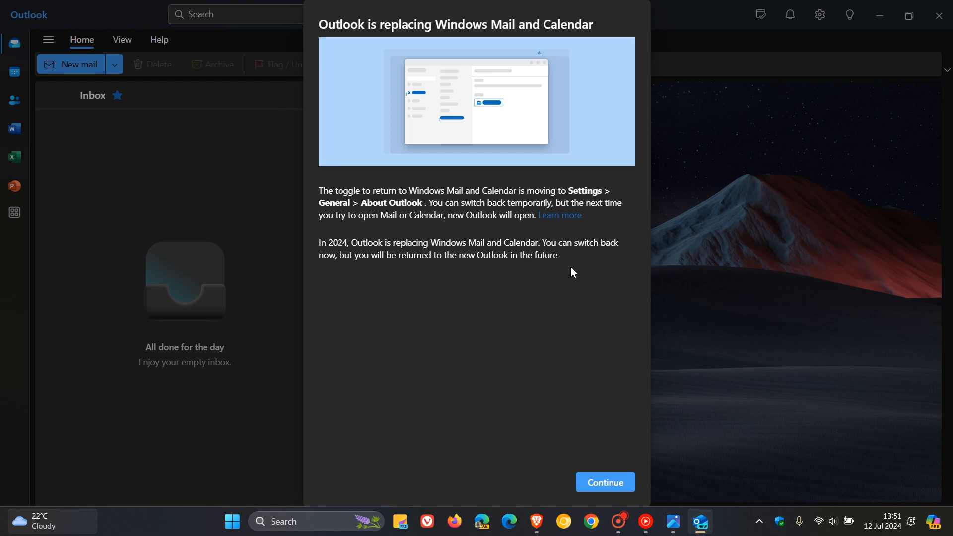
mouse_move(873, 104)
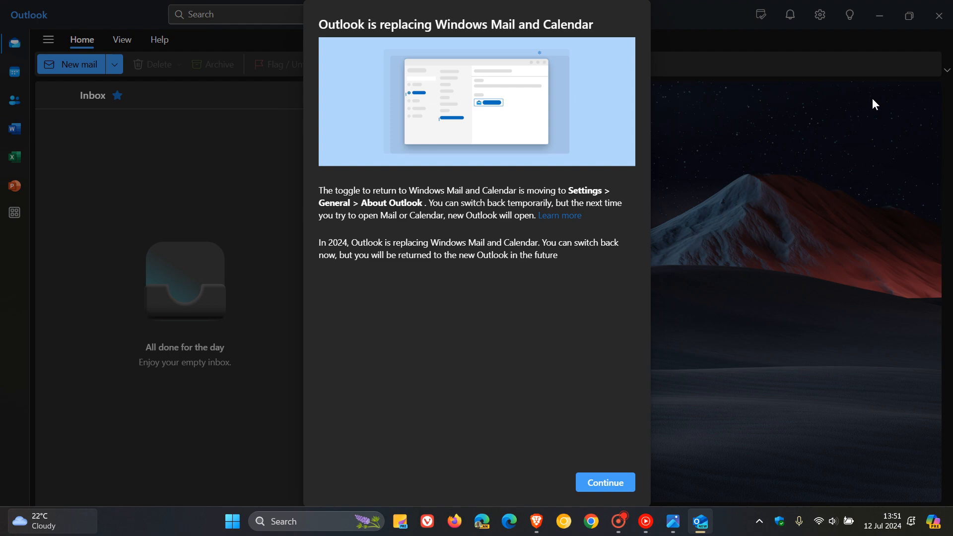
right_click(700, 521)
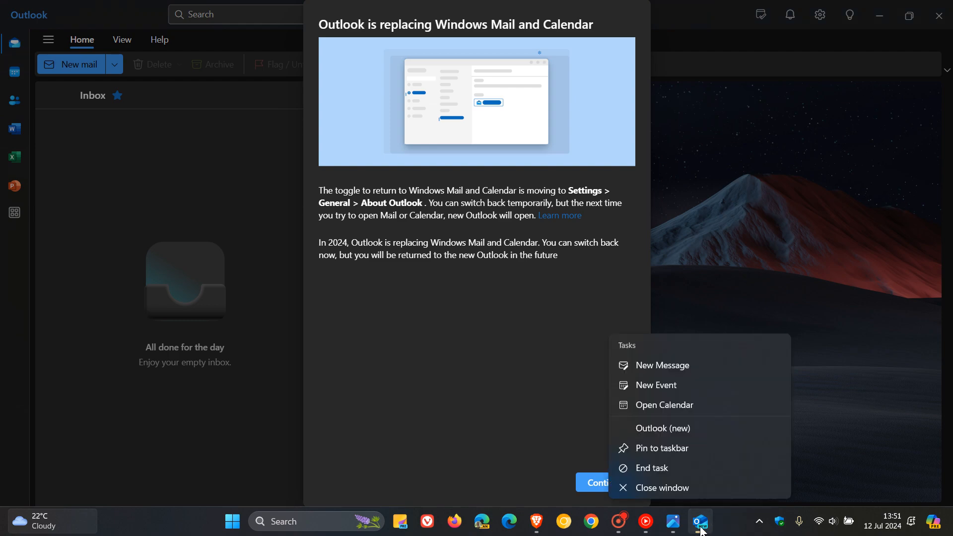
mouse_move(661, 488)
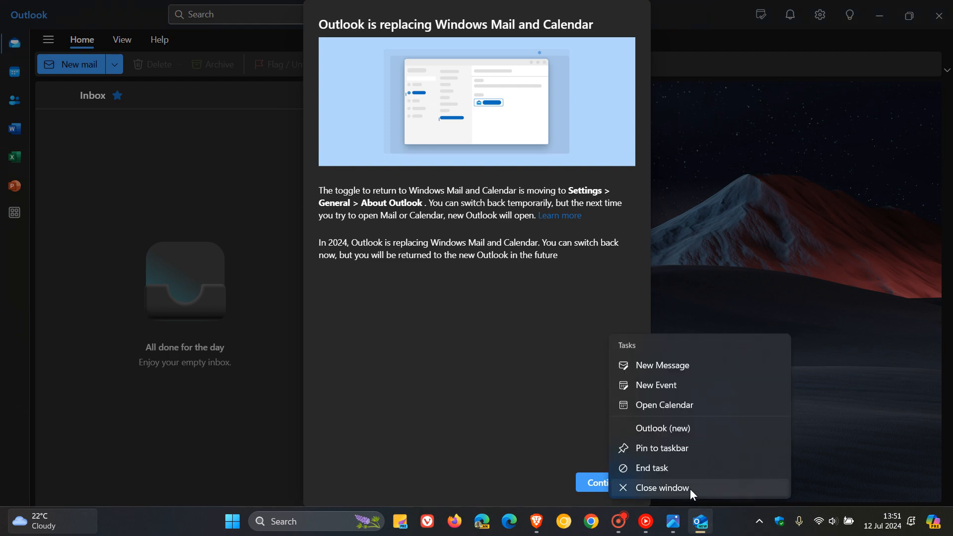
left_click(661, 487)
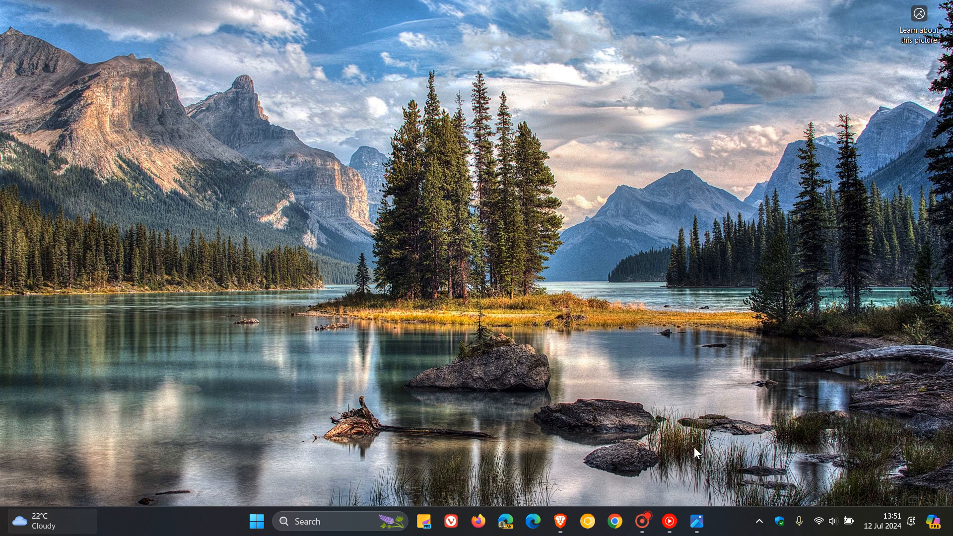
mouse_move(543, 229)
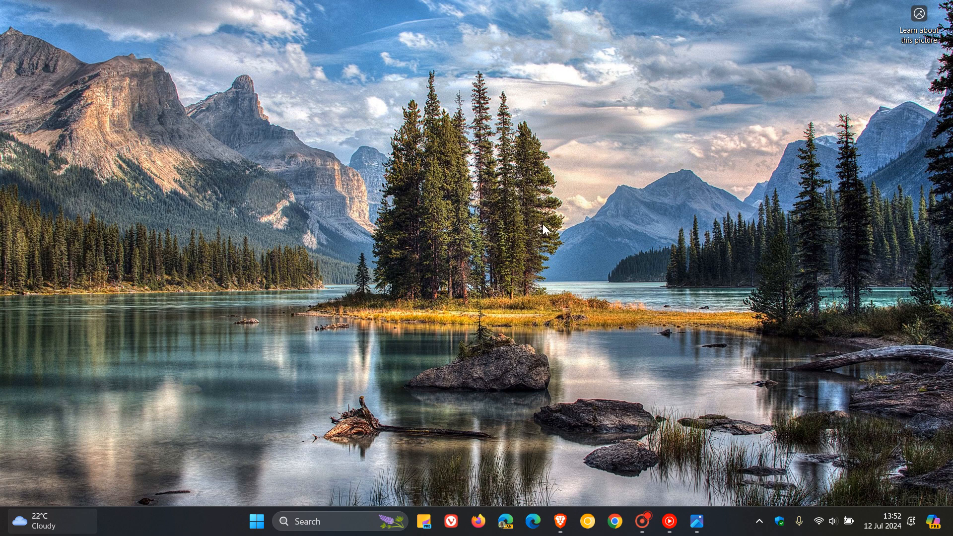
mouse_move(672, 204)
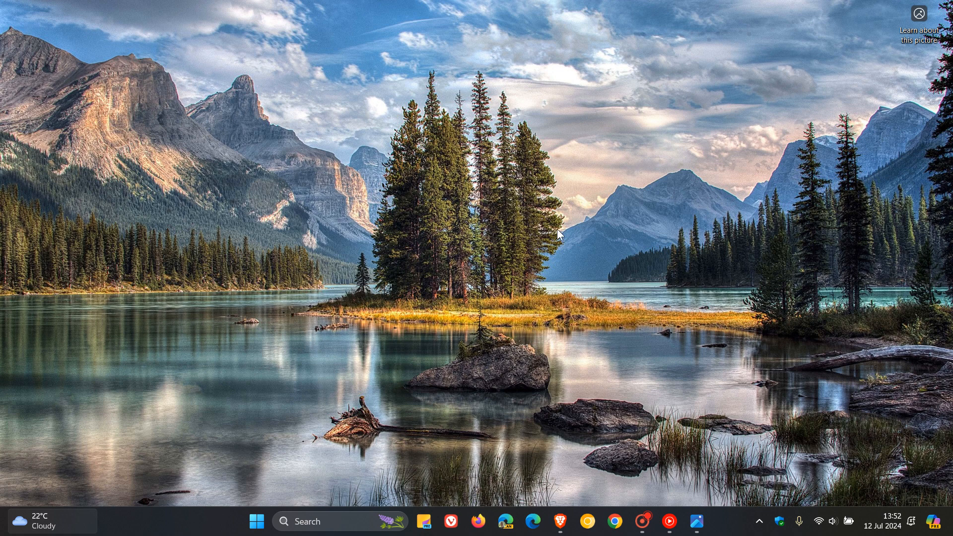
mouse_move(644, 262)
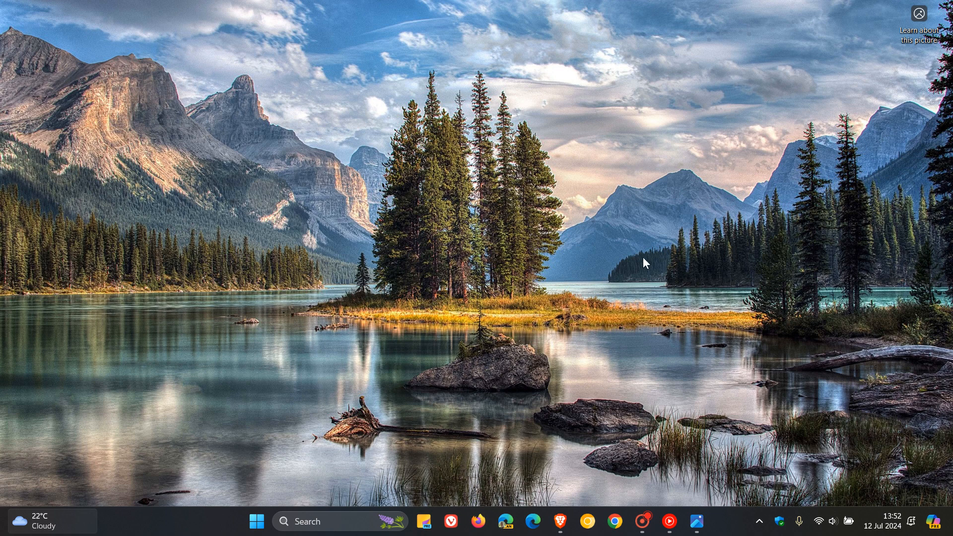